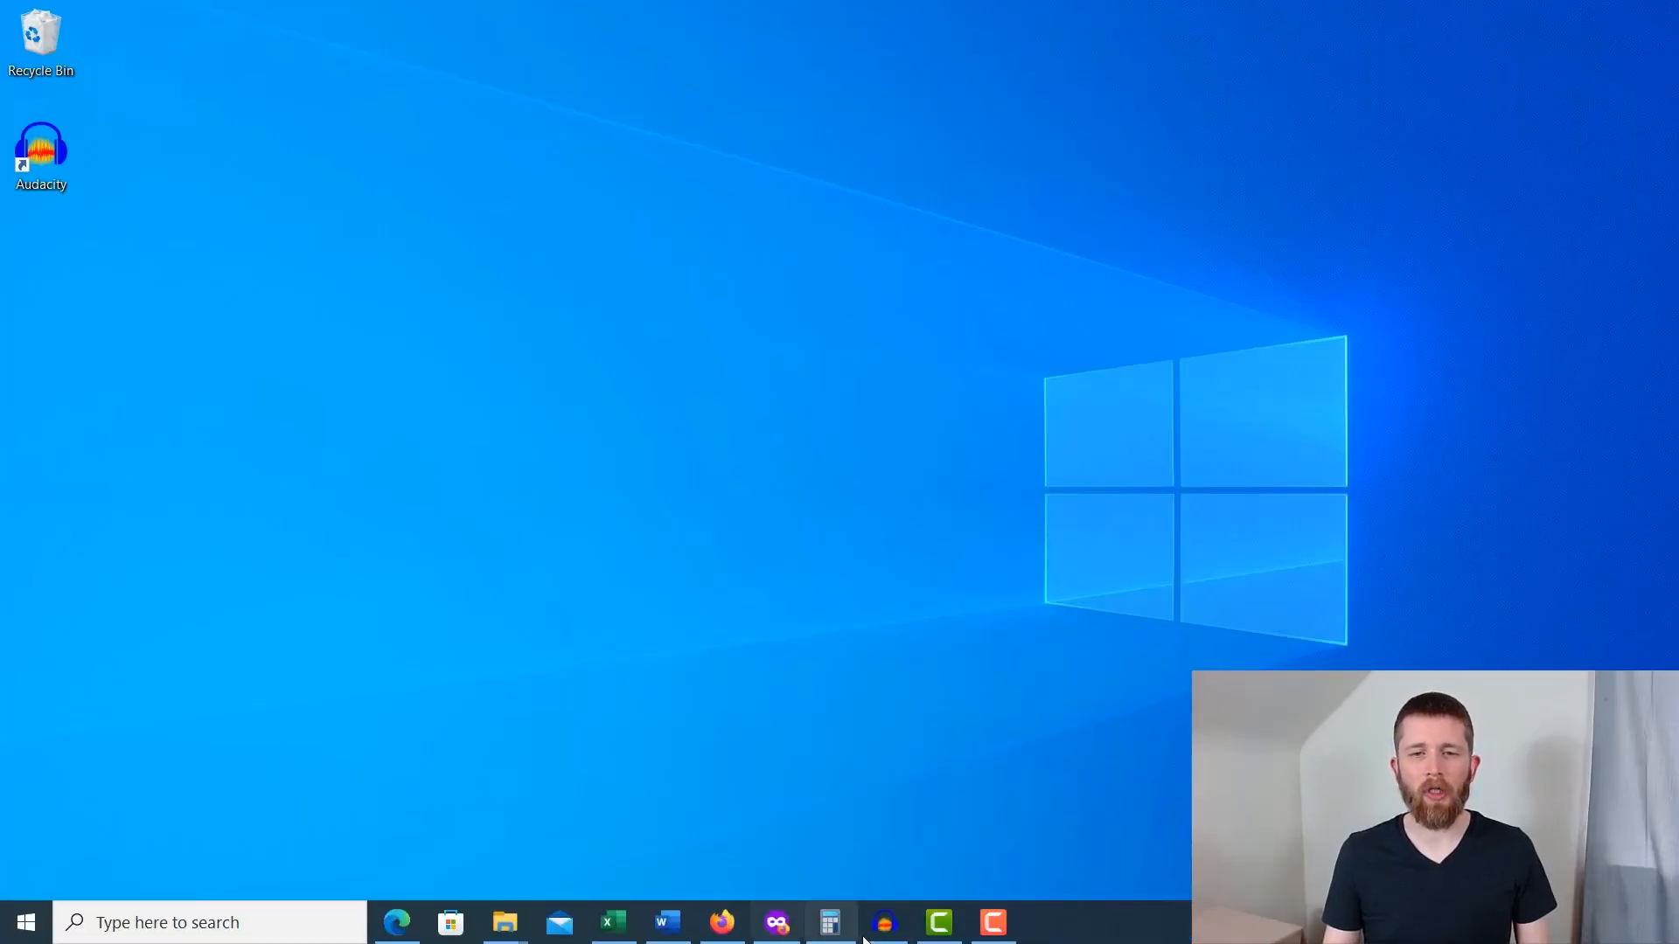
- Launch Audacity from its desktop shortcut to get an empty project
{"action": "double_click", "coordinate": [41, 147]}
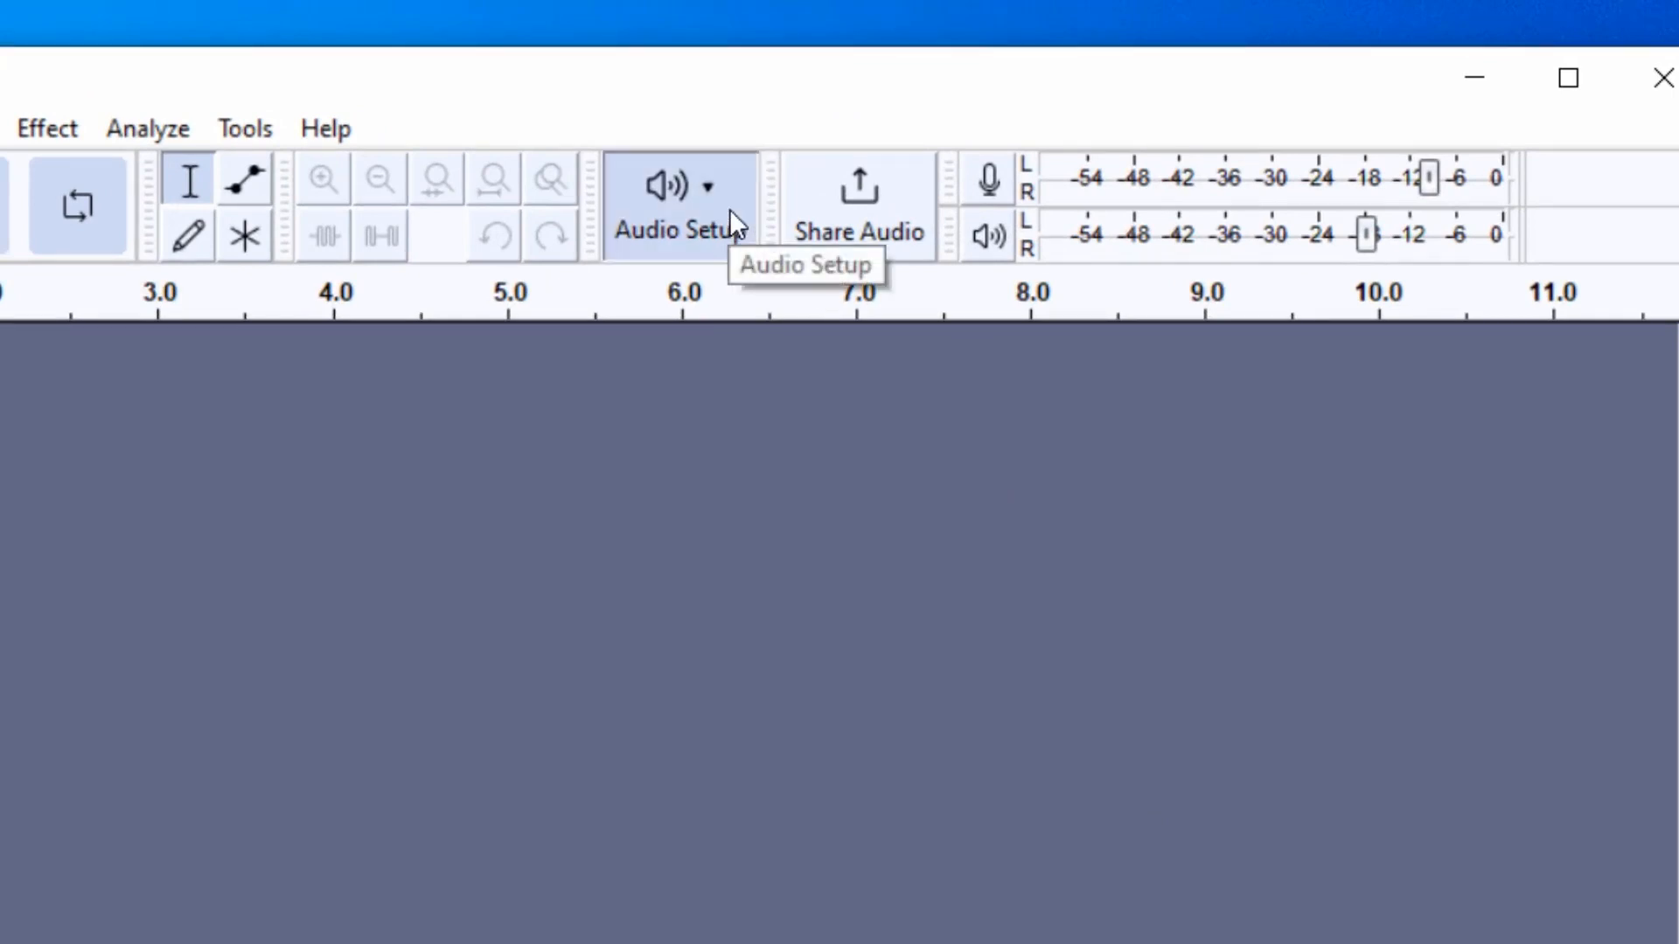
{"action": "left_click", "coordinate": [679, 204]}
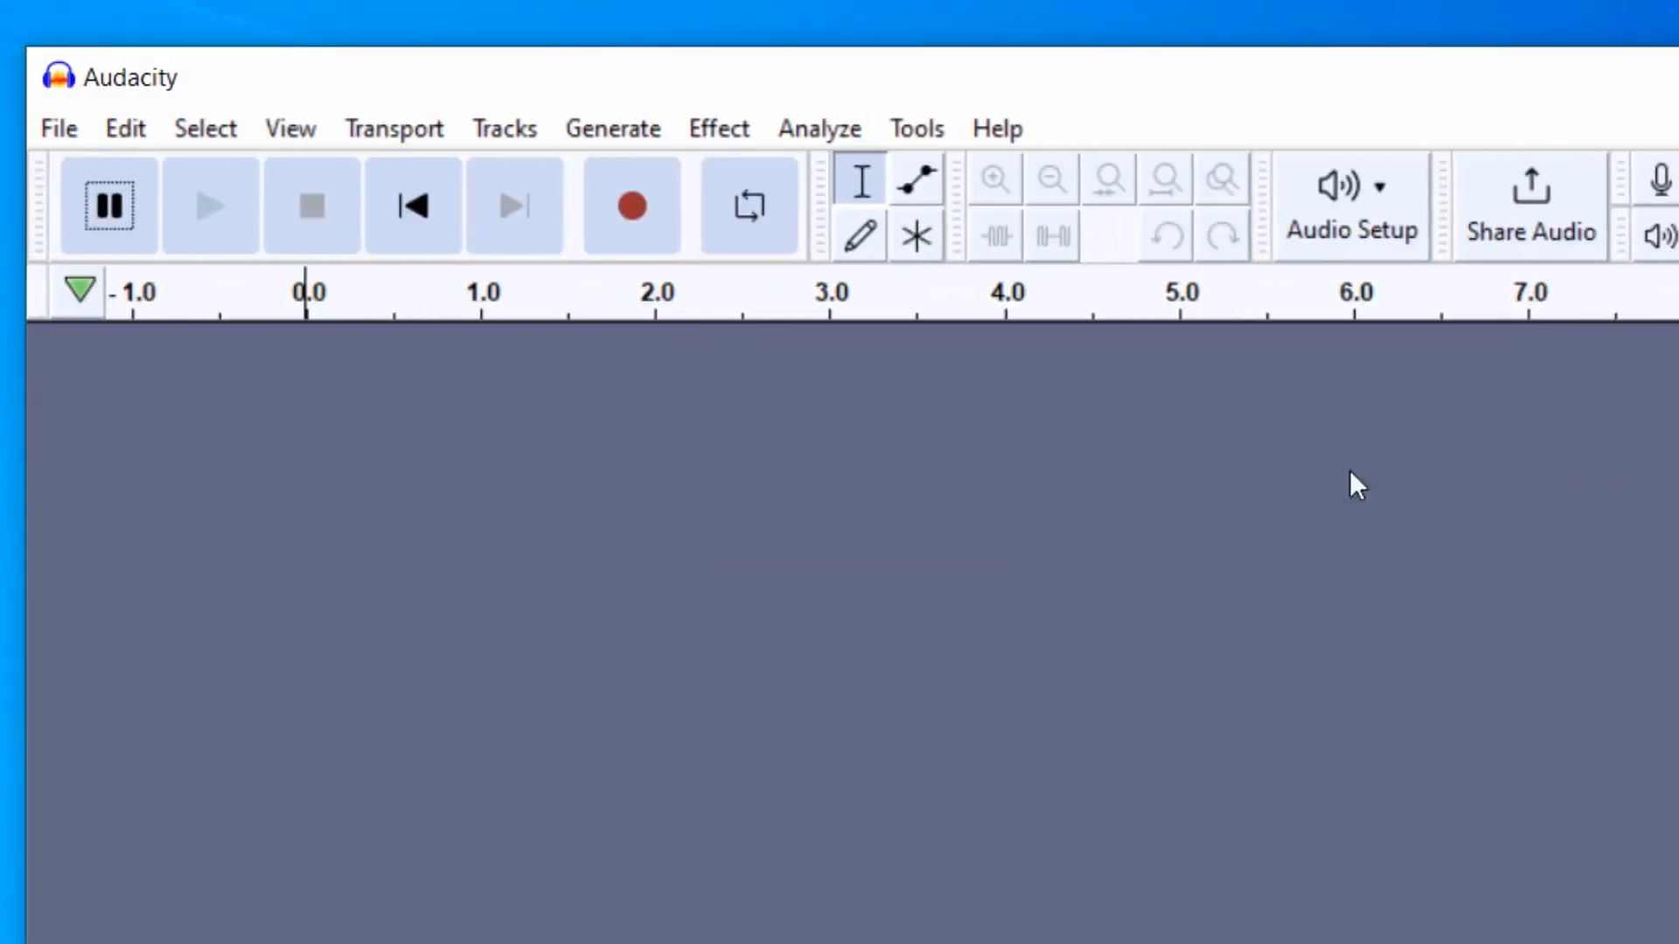
{"action": "left_click", "coordinate": [125, 128]}
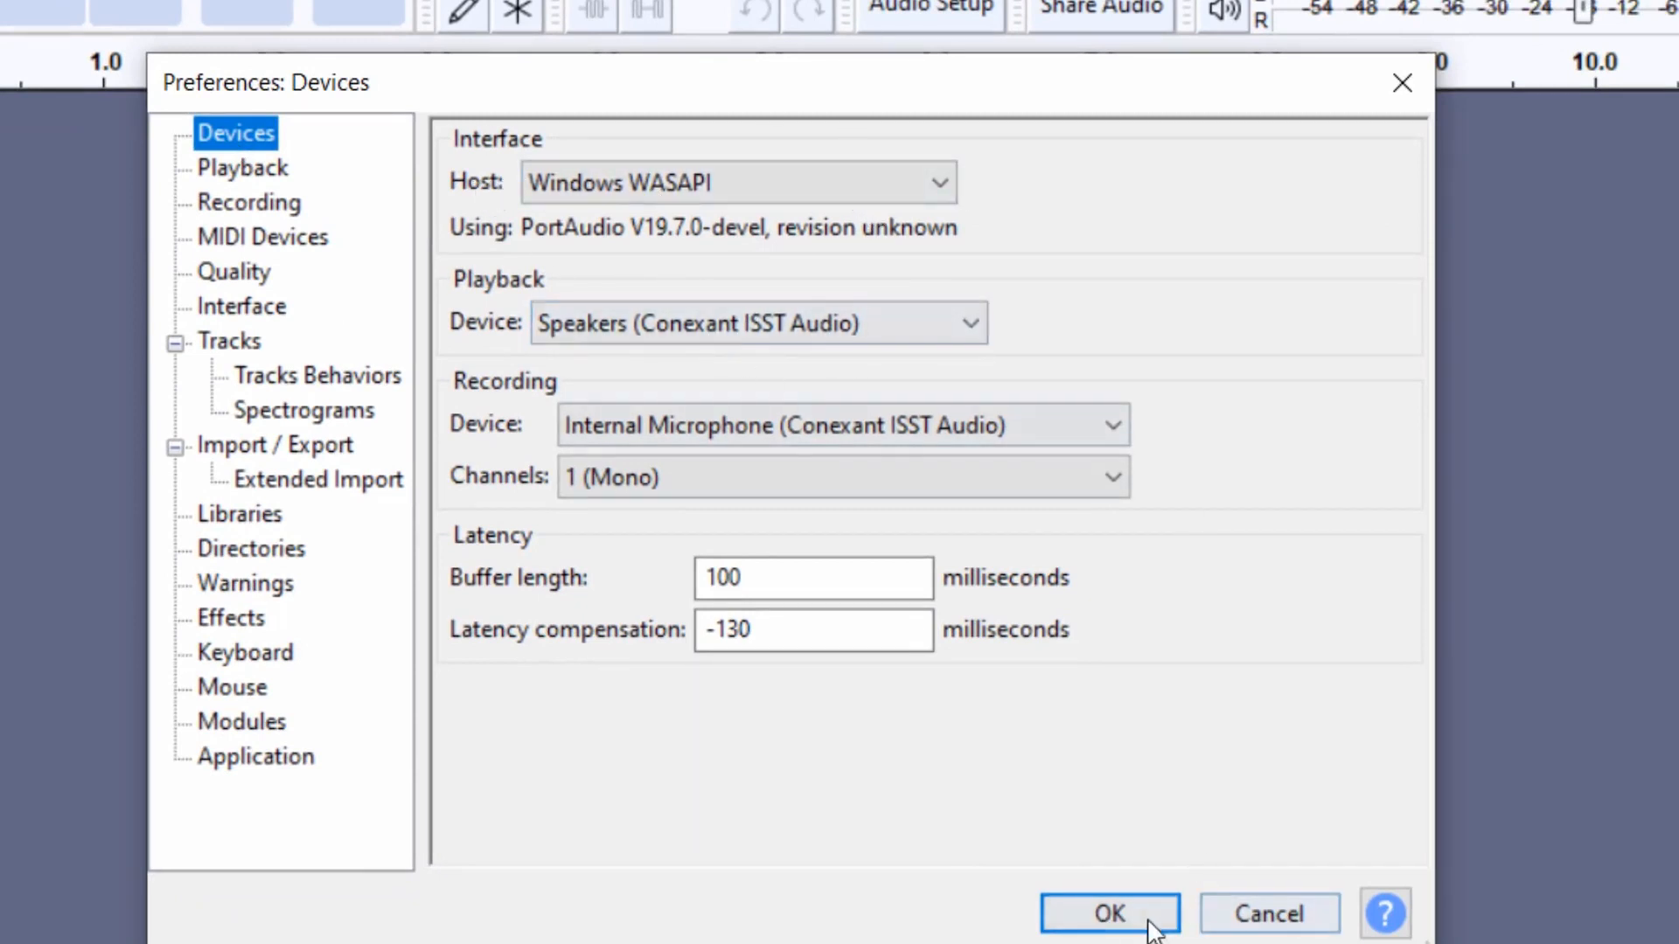
{"action": "left_click", "coordinate": [1110, 913]}
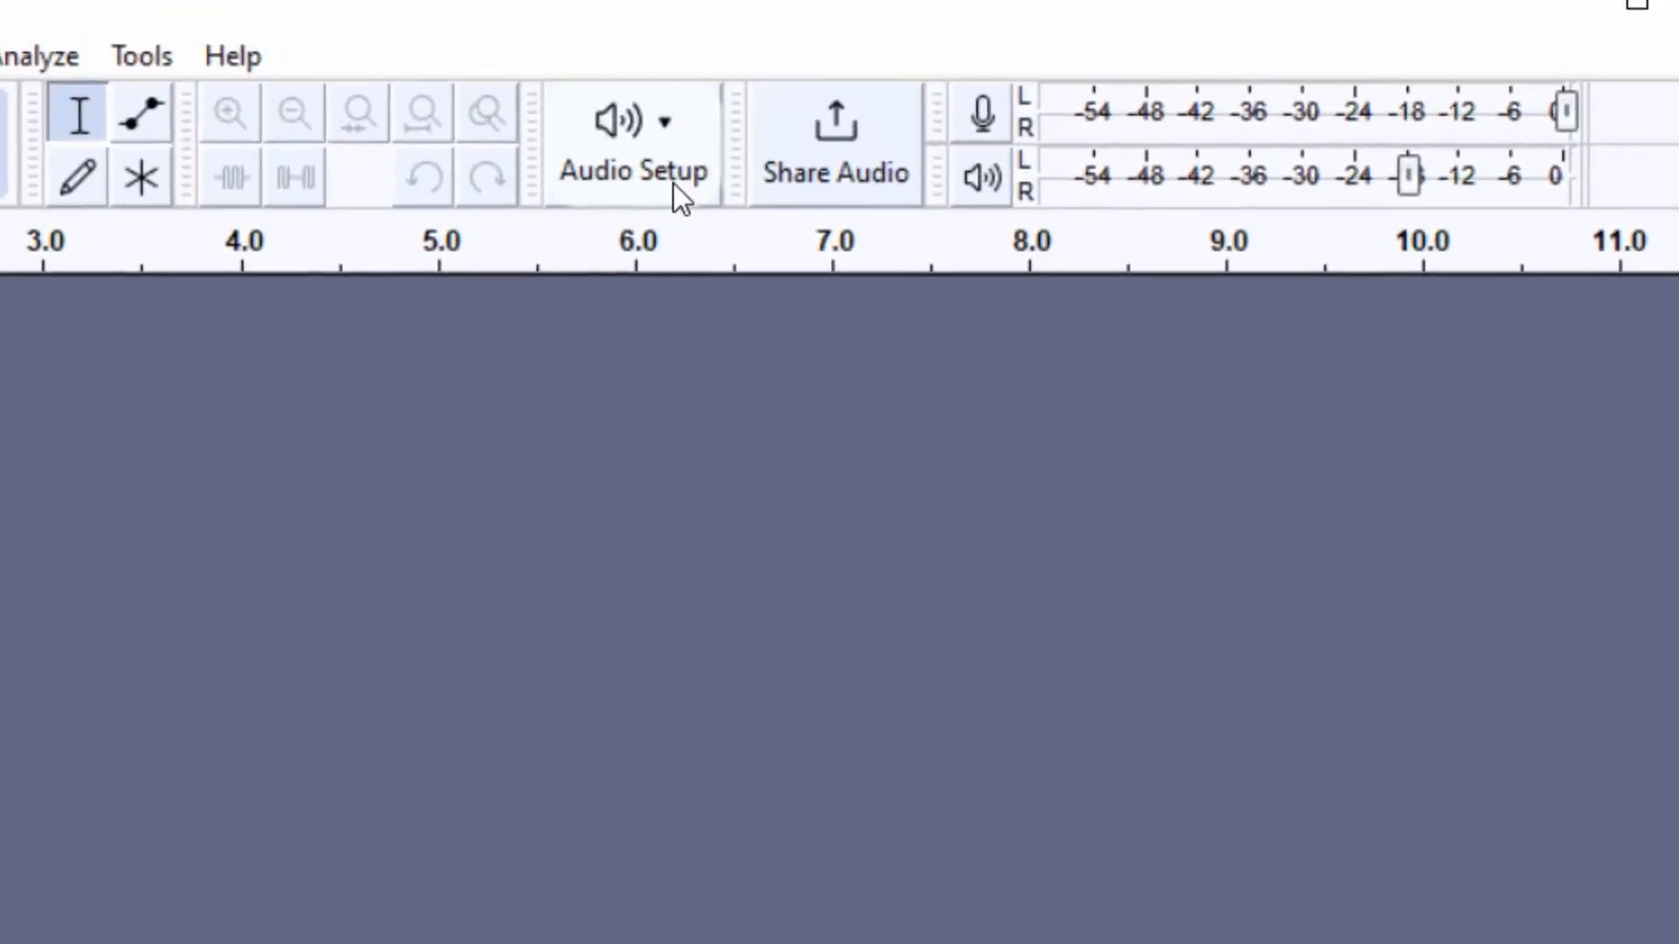
- Record from Headphones (loopback) onto a new mono Audio 1 track, then bring up the YouTube video
{"action": "left_click", "coordinate": [633, 145]}
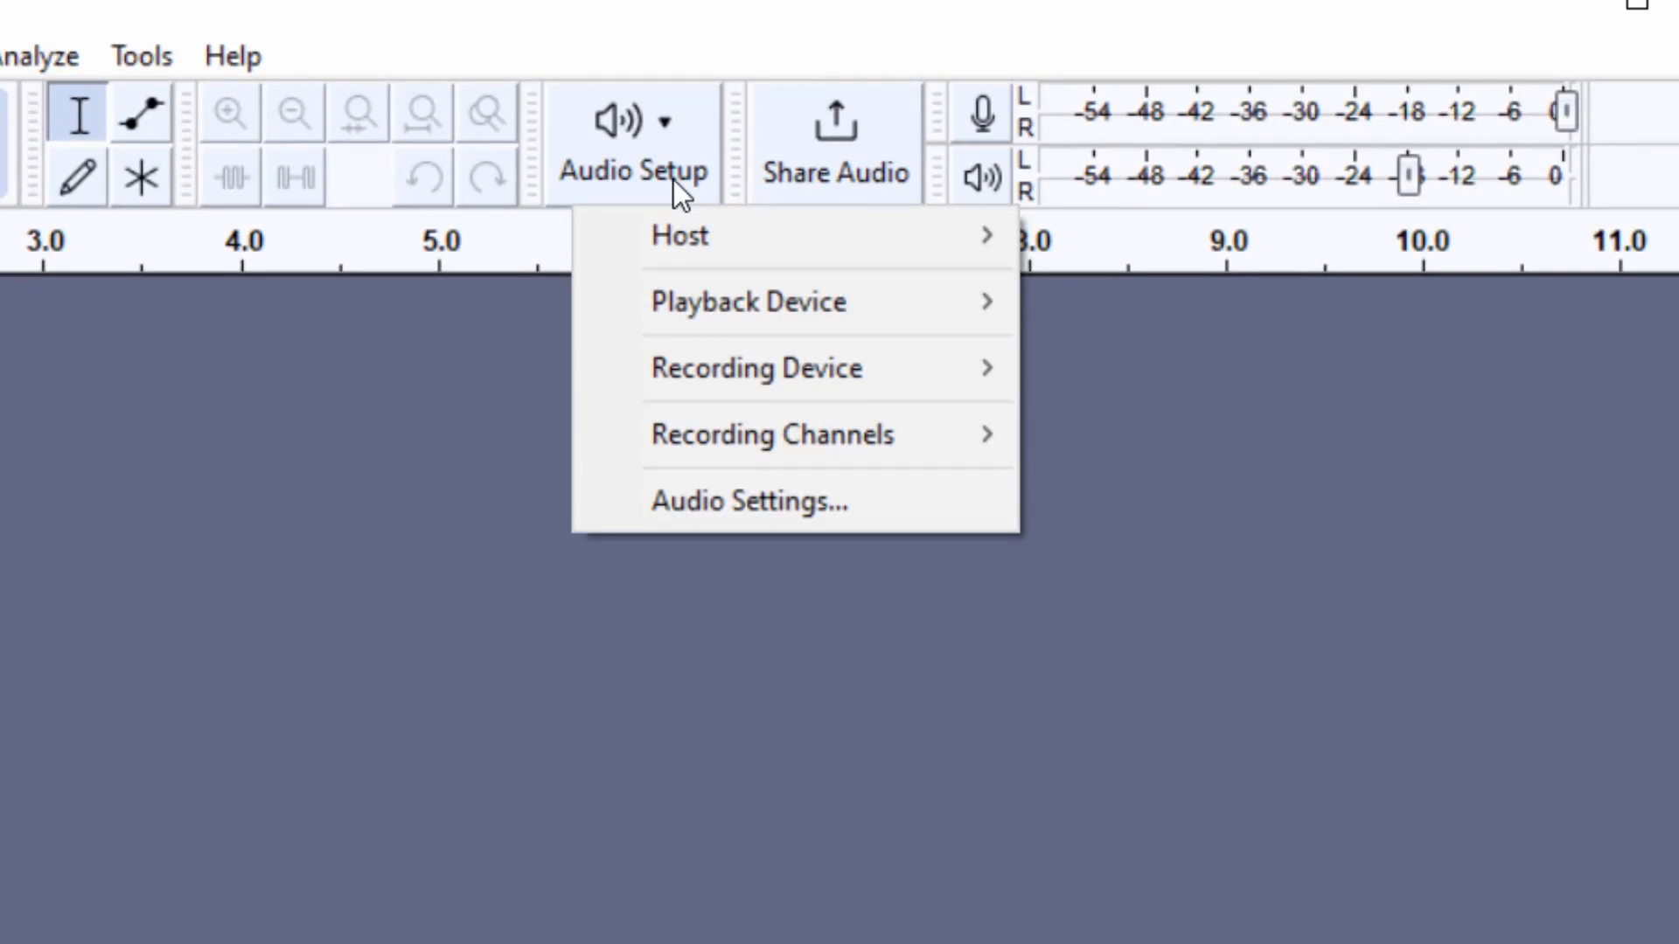
{"action": "mouse_move", "coordinate": [756, 368]}
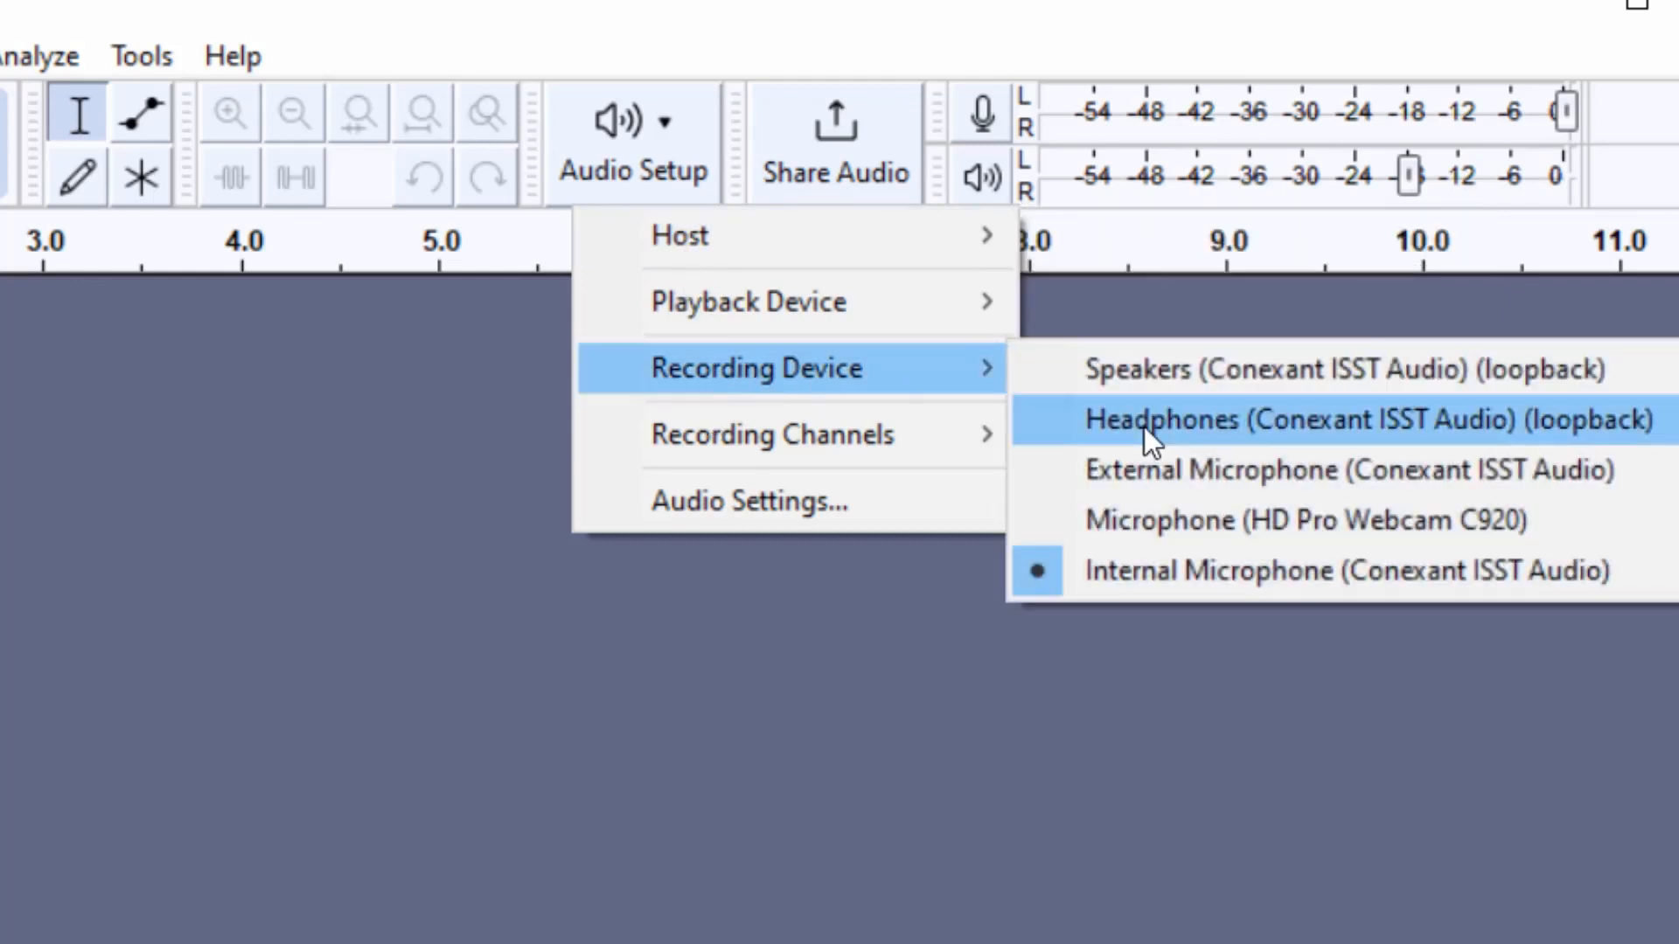
{"action": "mouse_move", "coordinate": [1199, 429]}
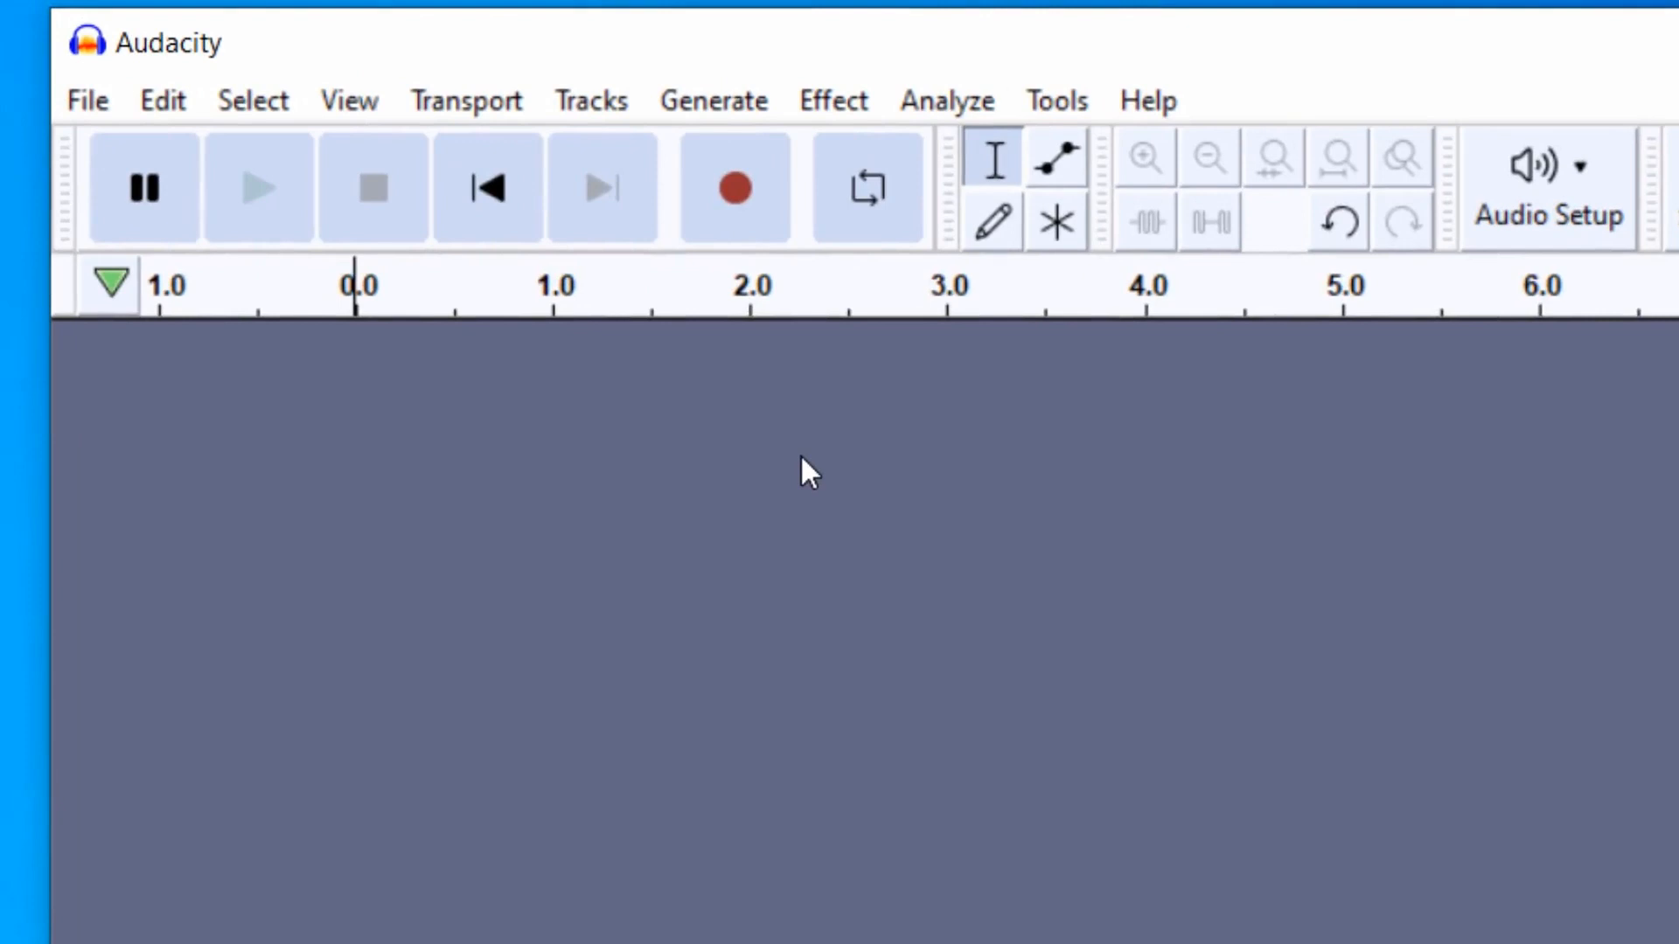
{"action": "mouse_move", "coordinate": [736, 209]}
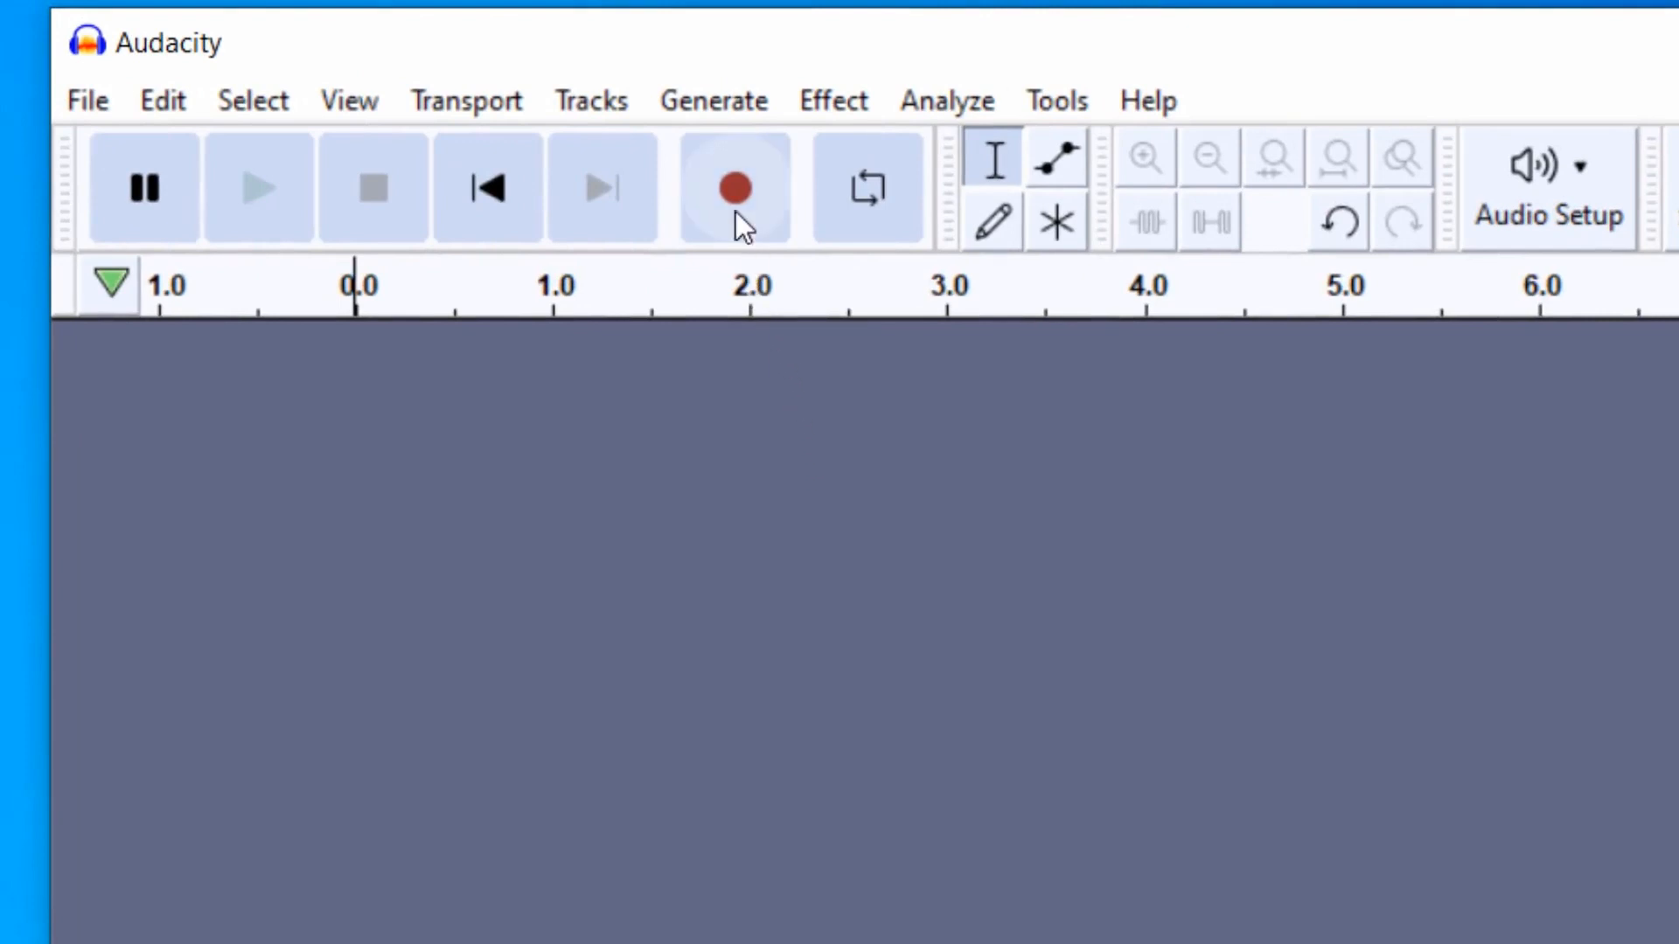
{"action": "left_click", "coordinate": [734, 187]}
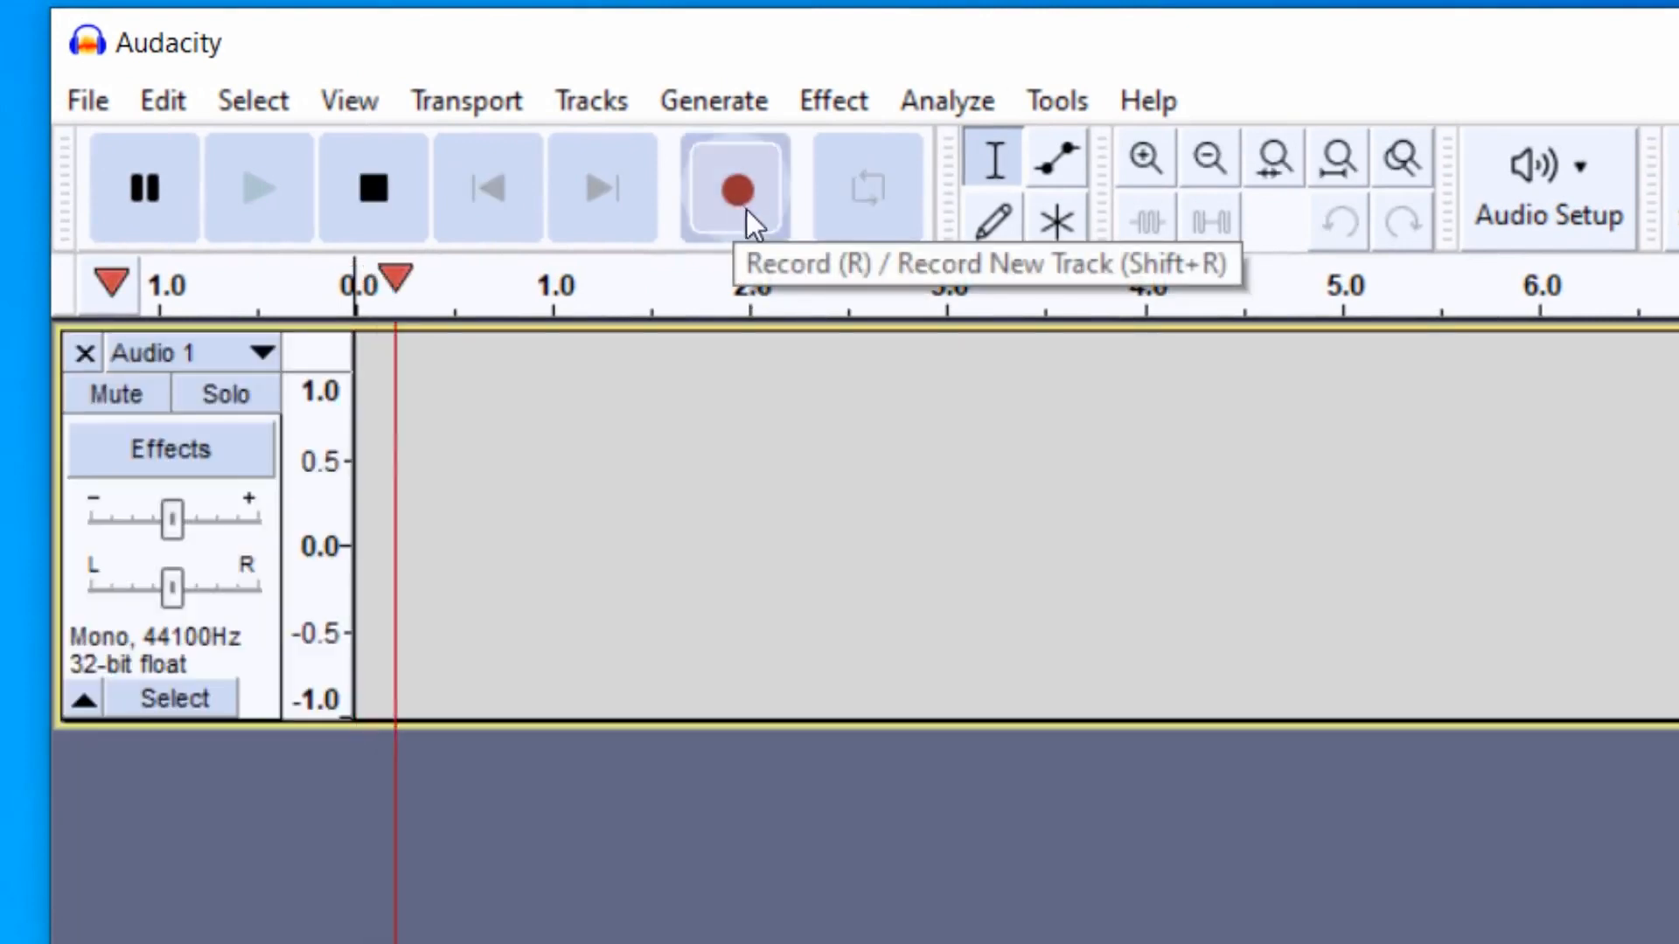
{"action": "left_click", "coordinate": [733, 187]}
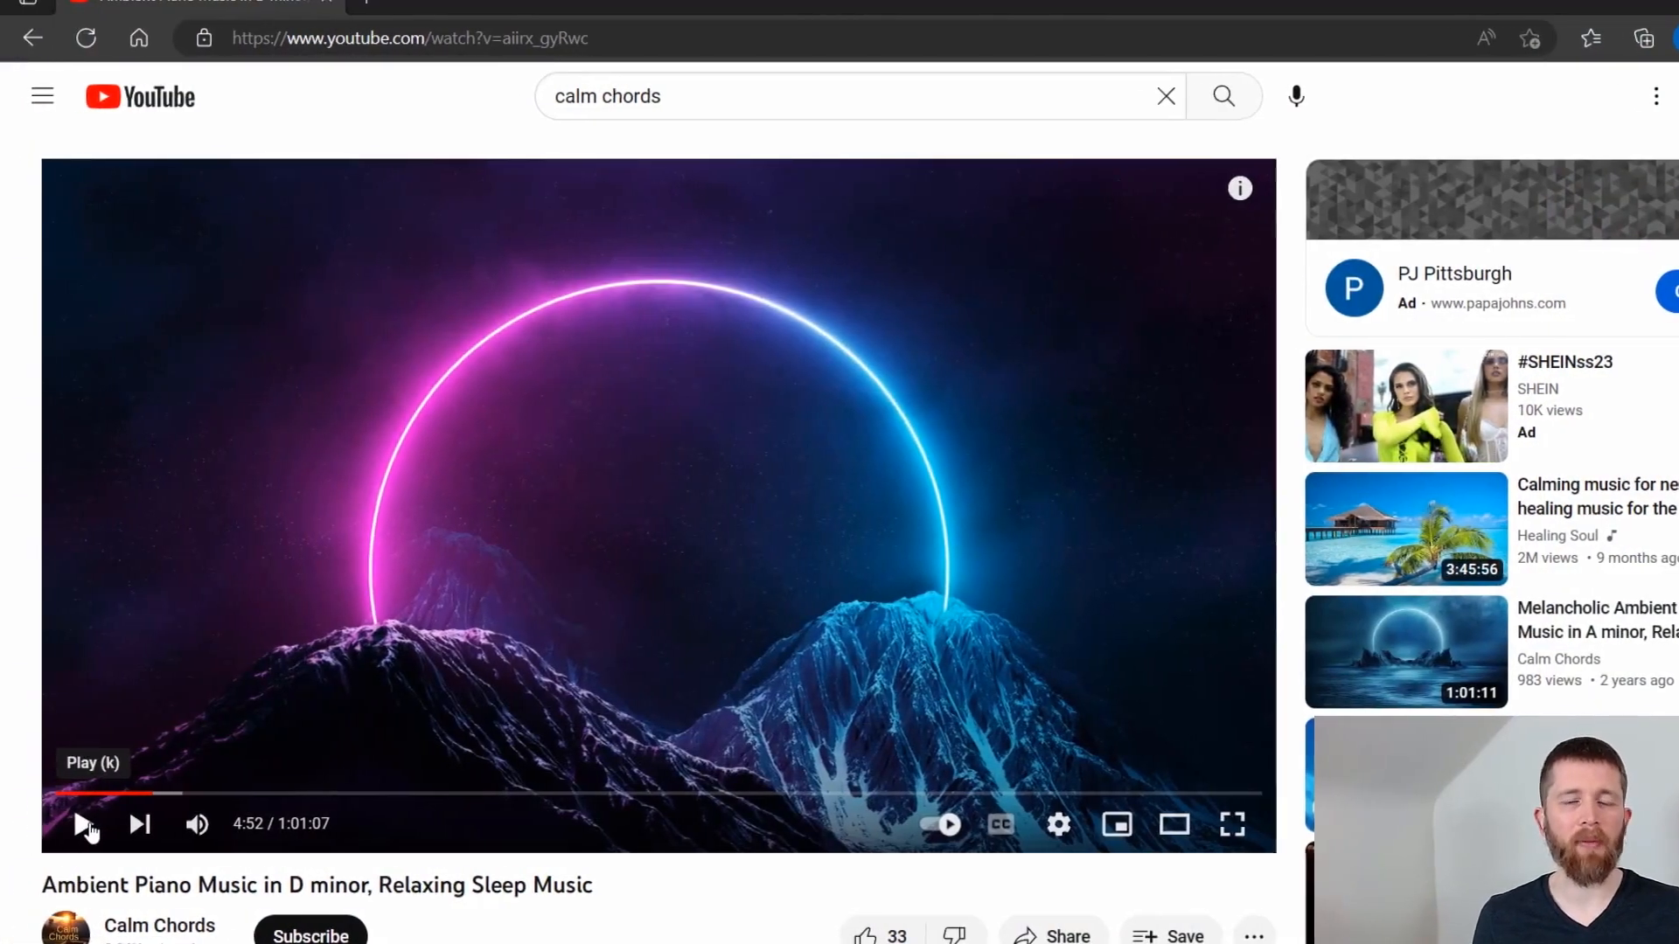
- Play the Ambient Piano Music in D minor video so Audacity captures it
{"action": "left_click", "coordinate": [85, 824]}
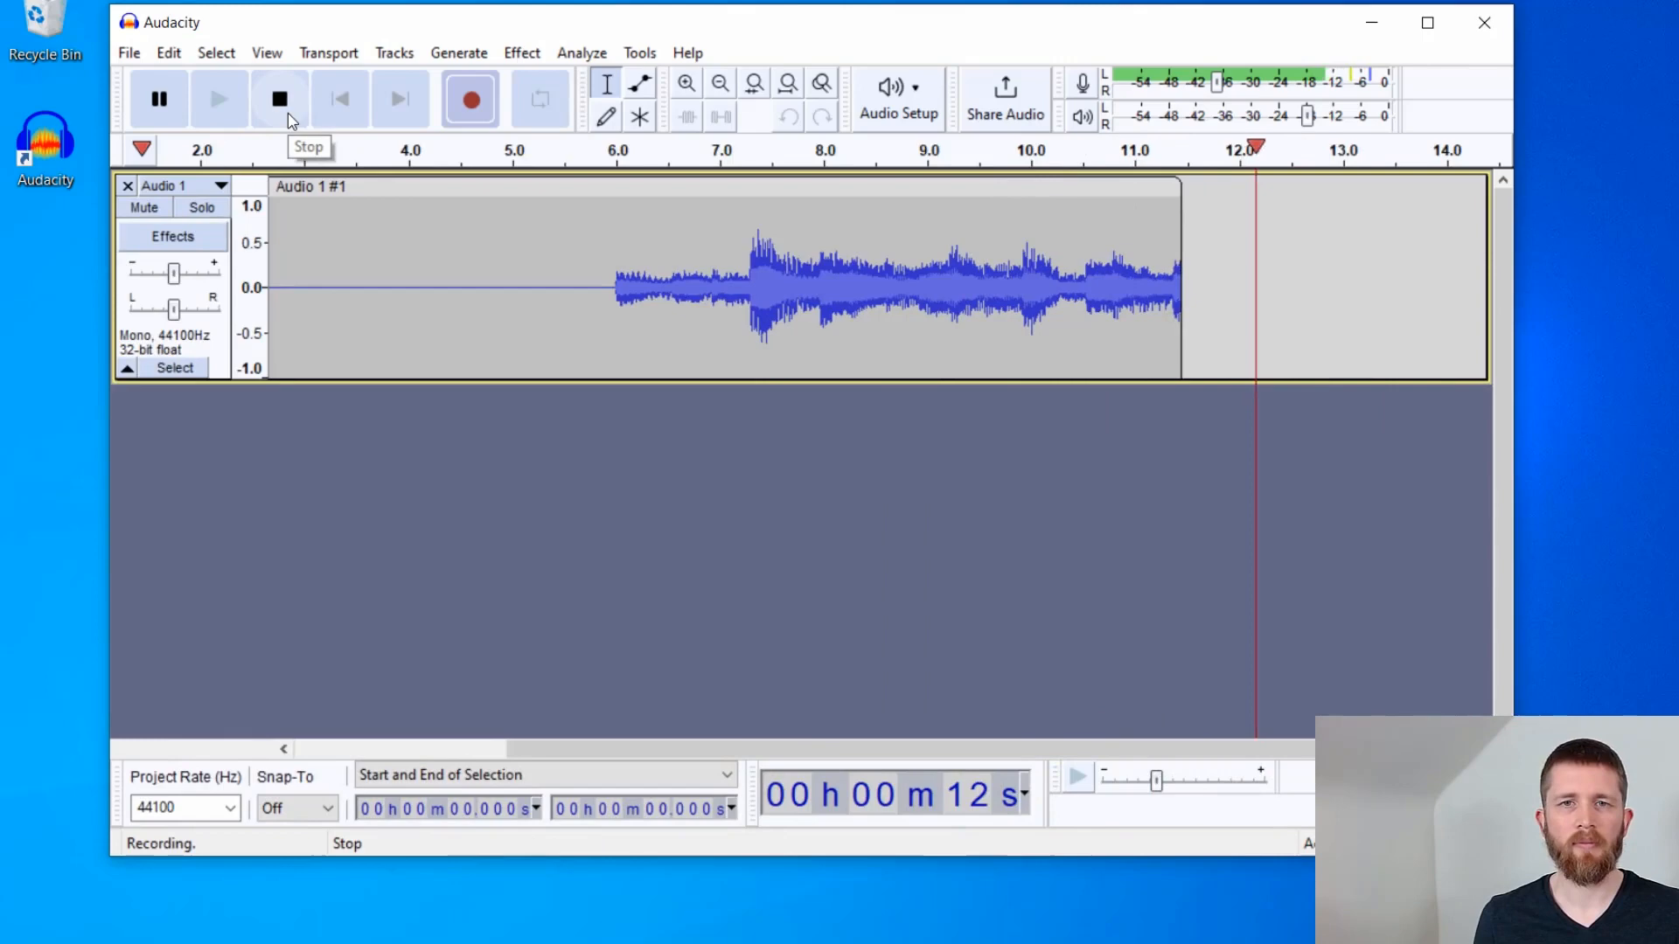
- Stop recording and delete the silent lead-in, leaving a ~7.6-second piano clip starting at zero
{"action": "left_click", "coordinate": [280, 97]}
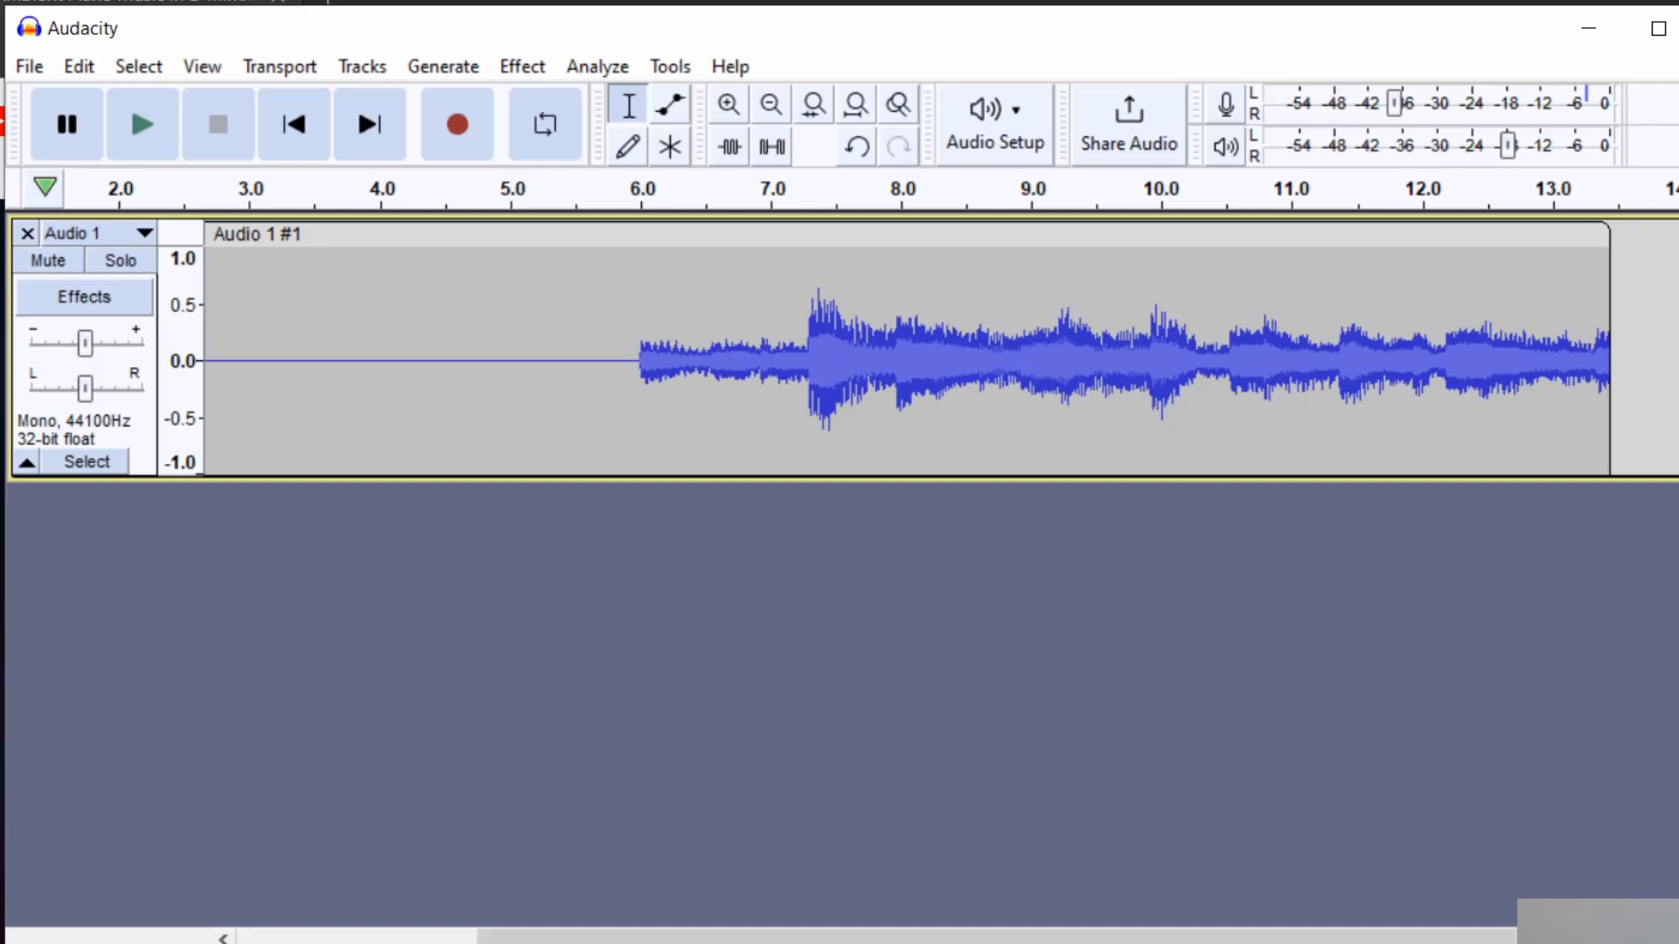
{"action": "left_click", "coordinate": [622, 385]}
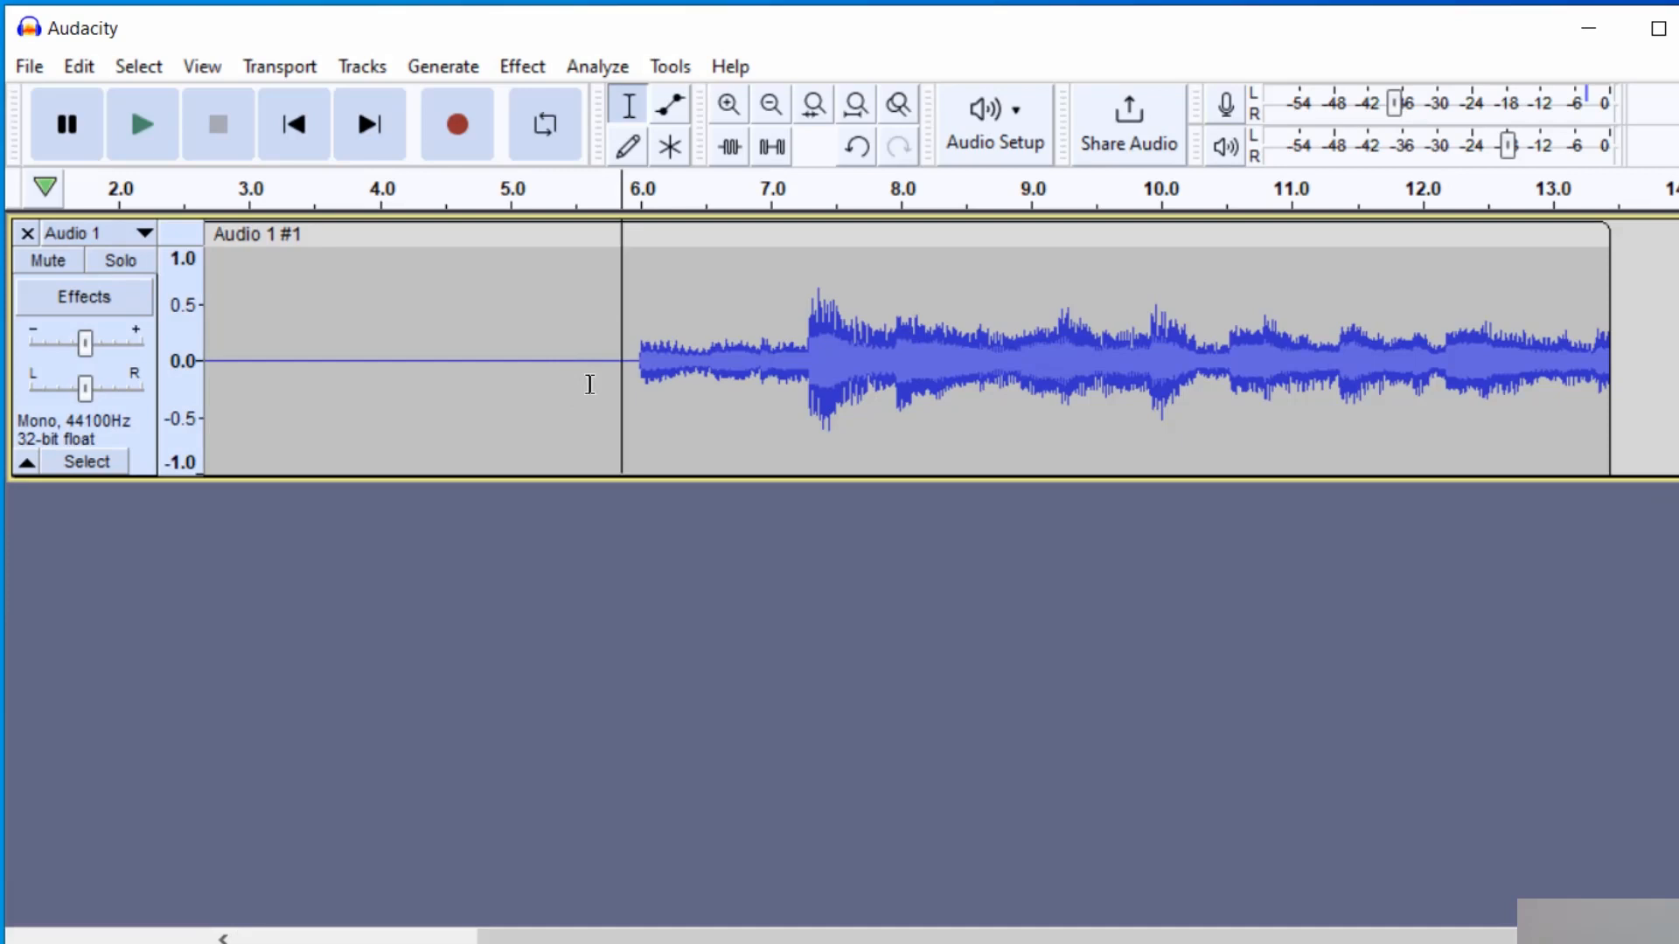
{"action": "mouse_move", "coordinate": [585, 309]}
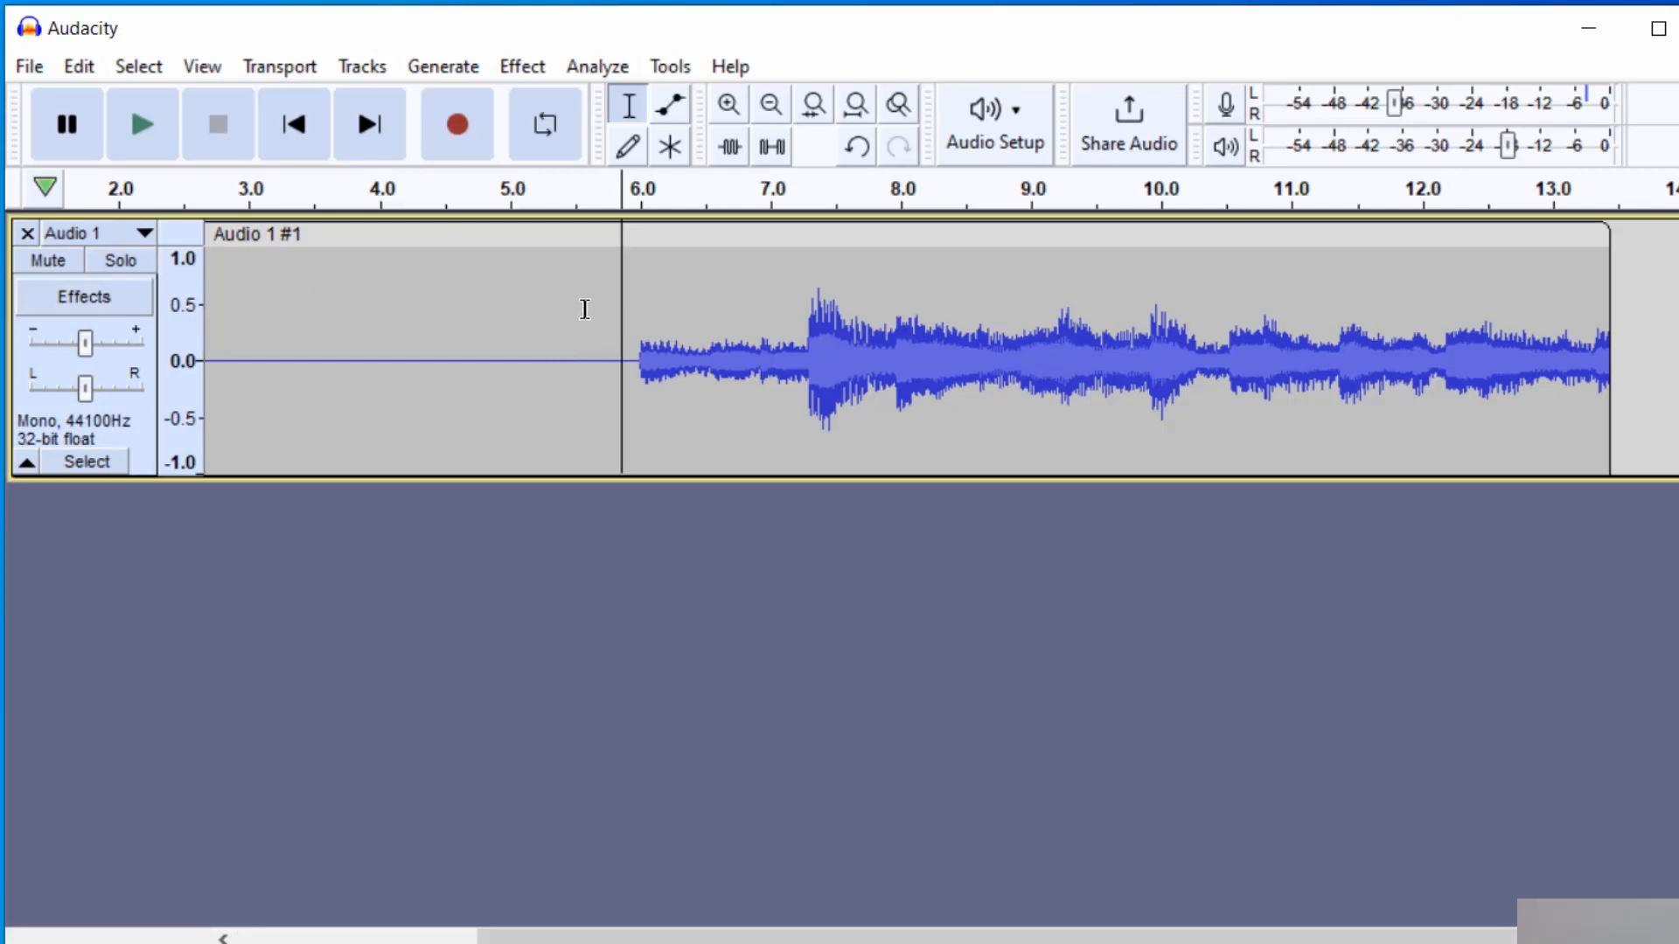
{"action": "mouse_move", "coordinate": [629, 105]}
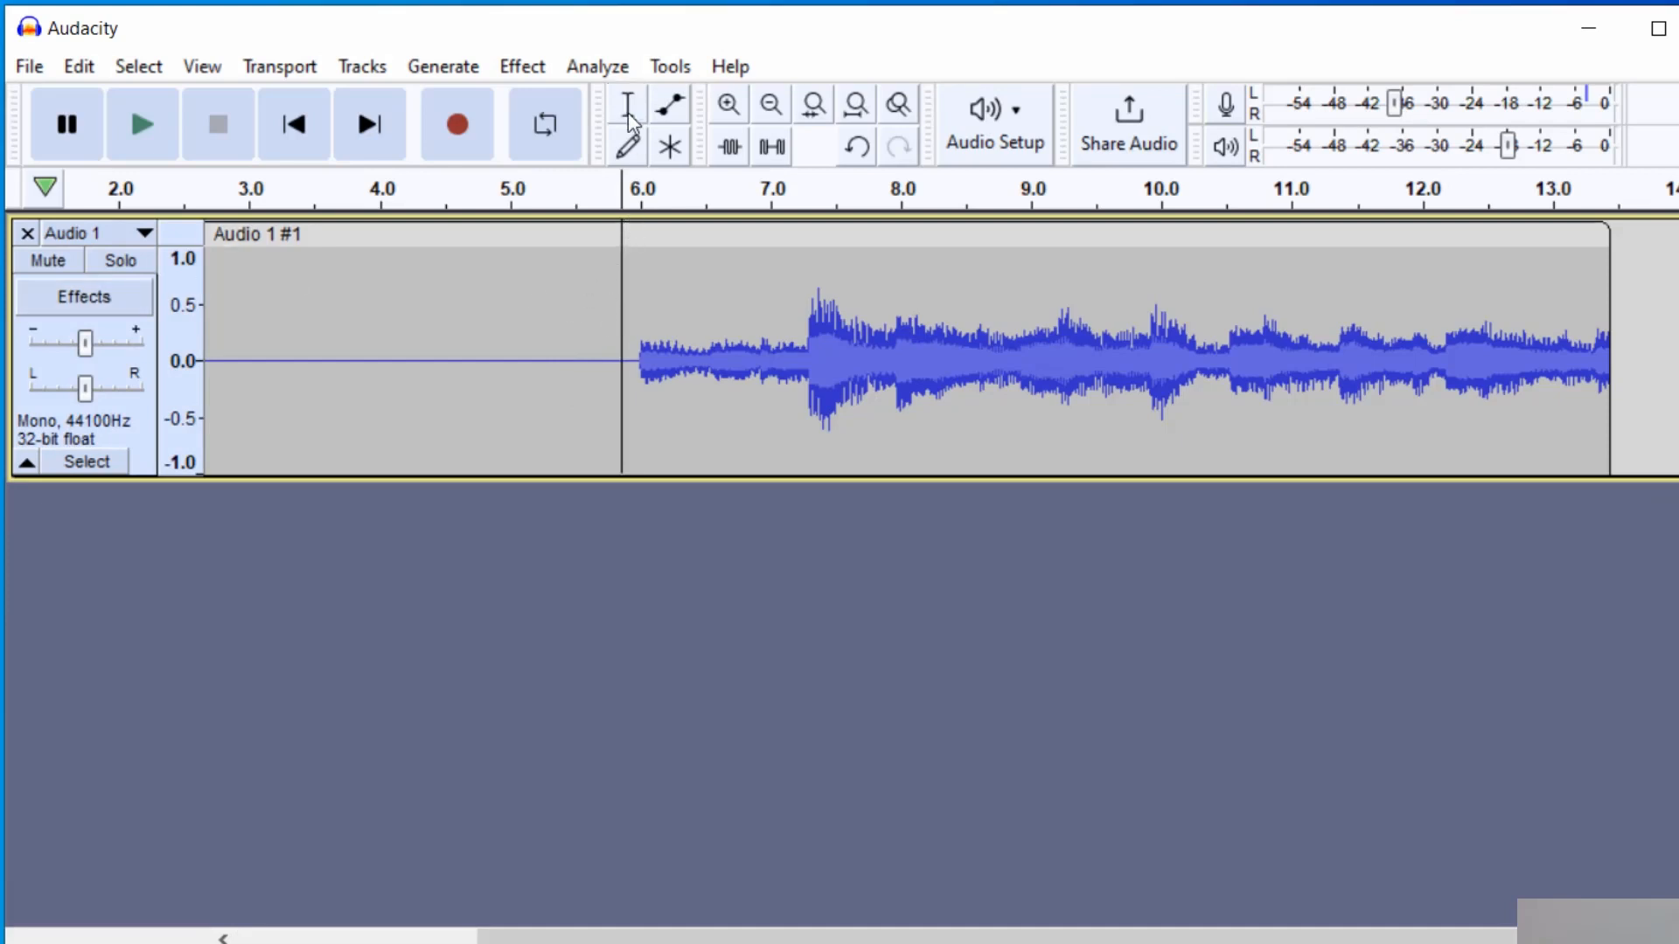
{"action": "left_click_drag", "start_coordinate": [509, 300], "coordinate": [611, 300]}
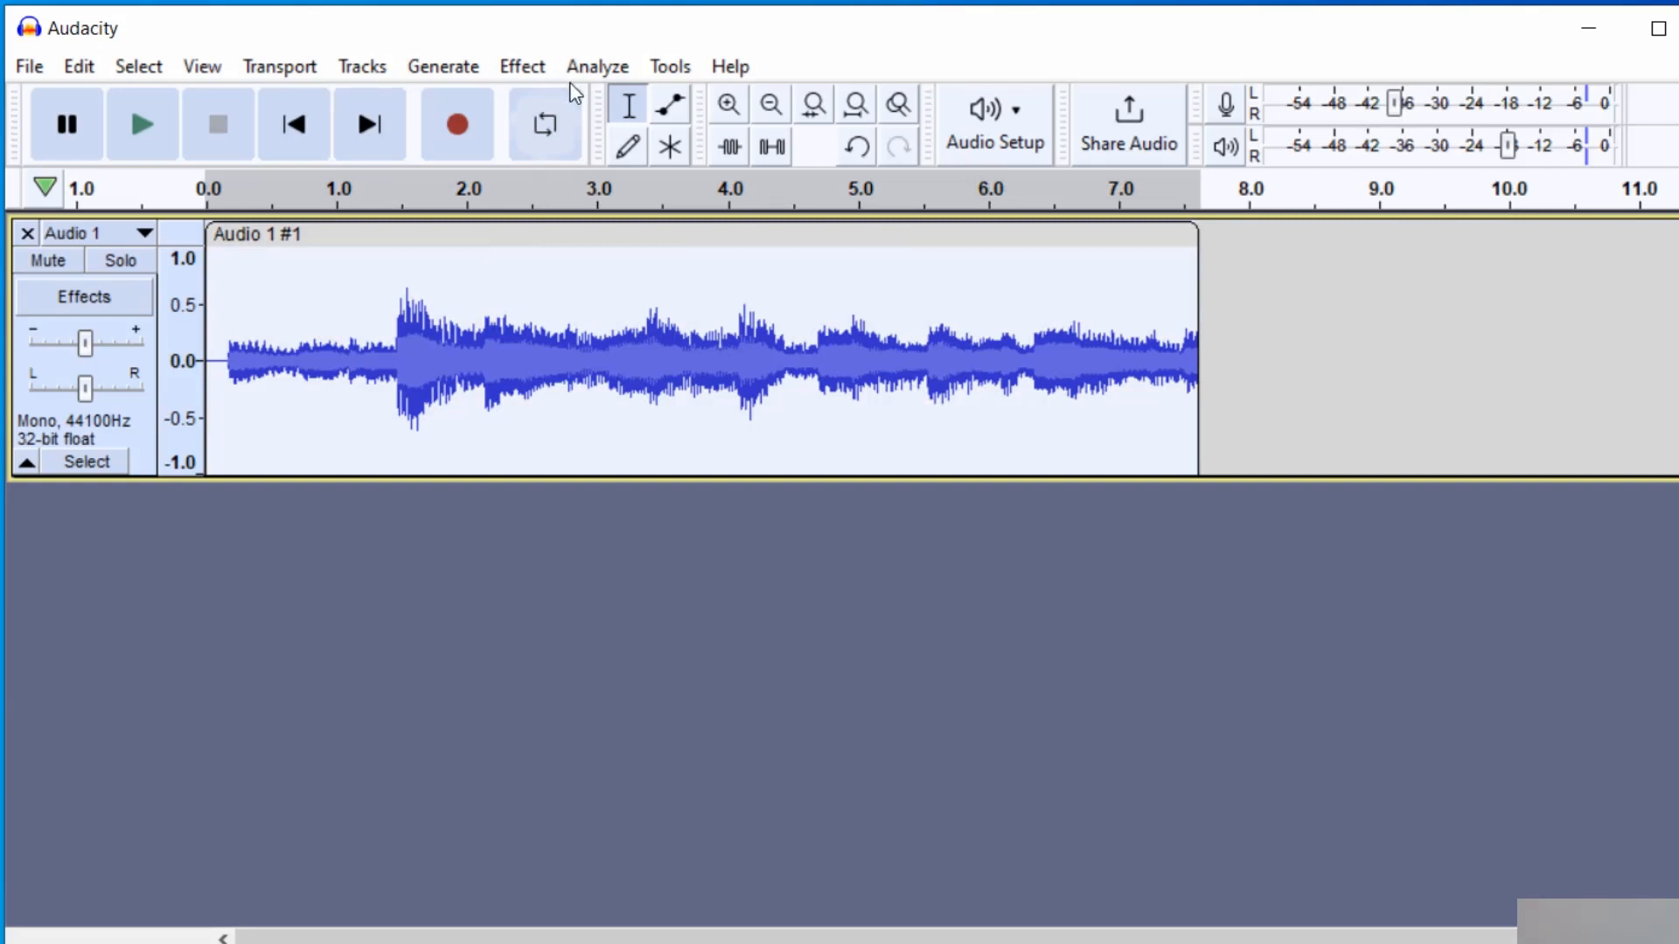
- Amplify the piano clip by 3.933 dB, then return to the paused YouTube video
{"action": "left_click", "coordinate": [521, 65]}
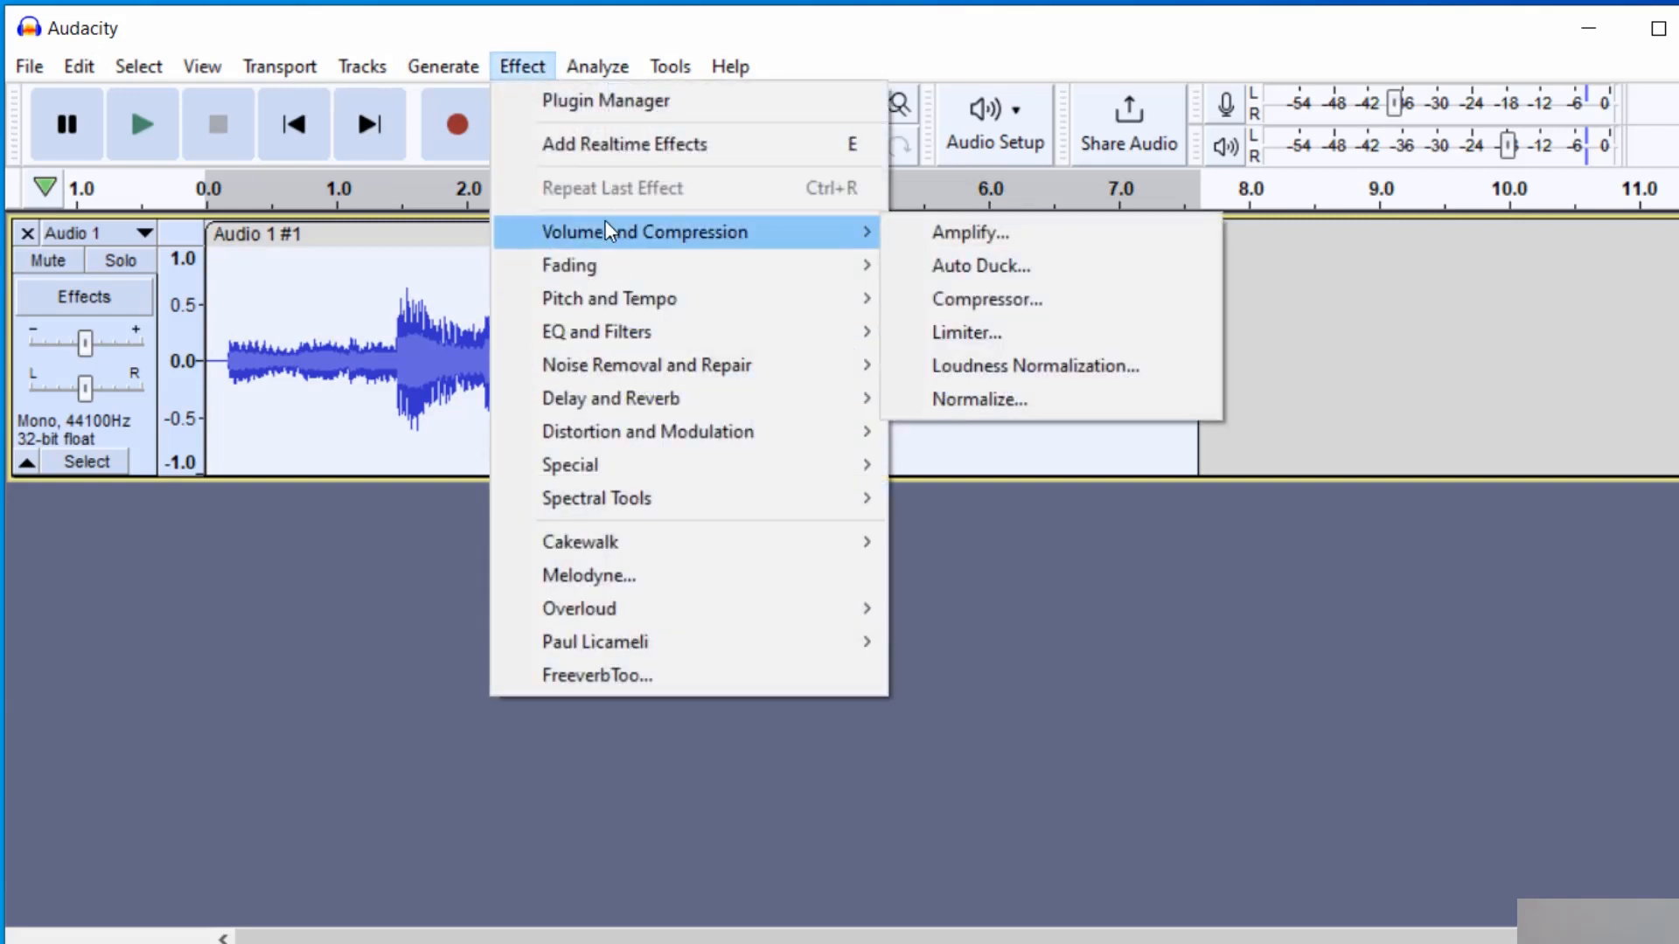
{"action": "mouse_move", "coordinate": [968, 233]}
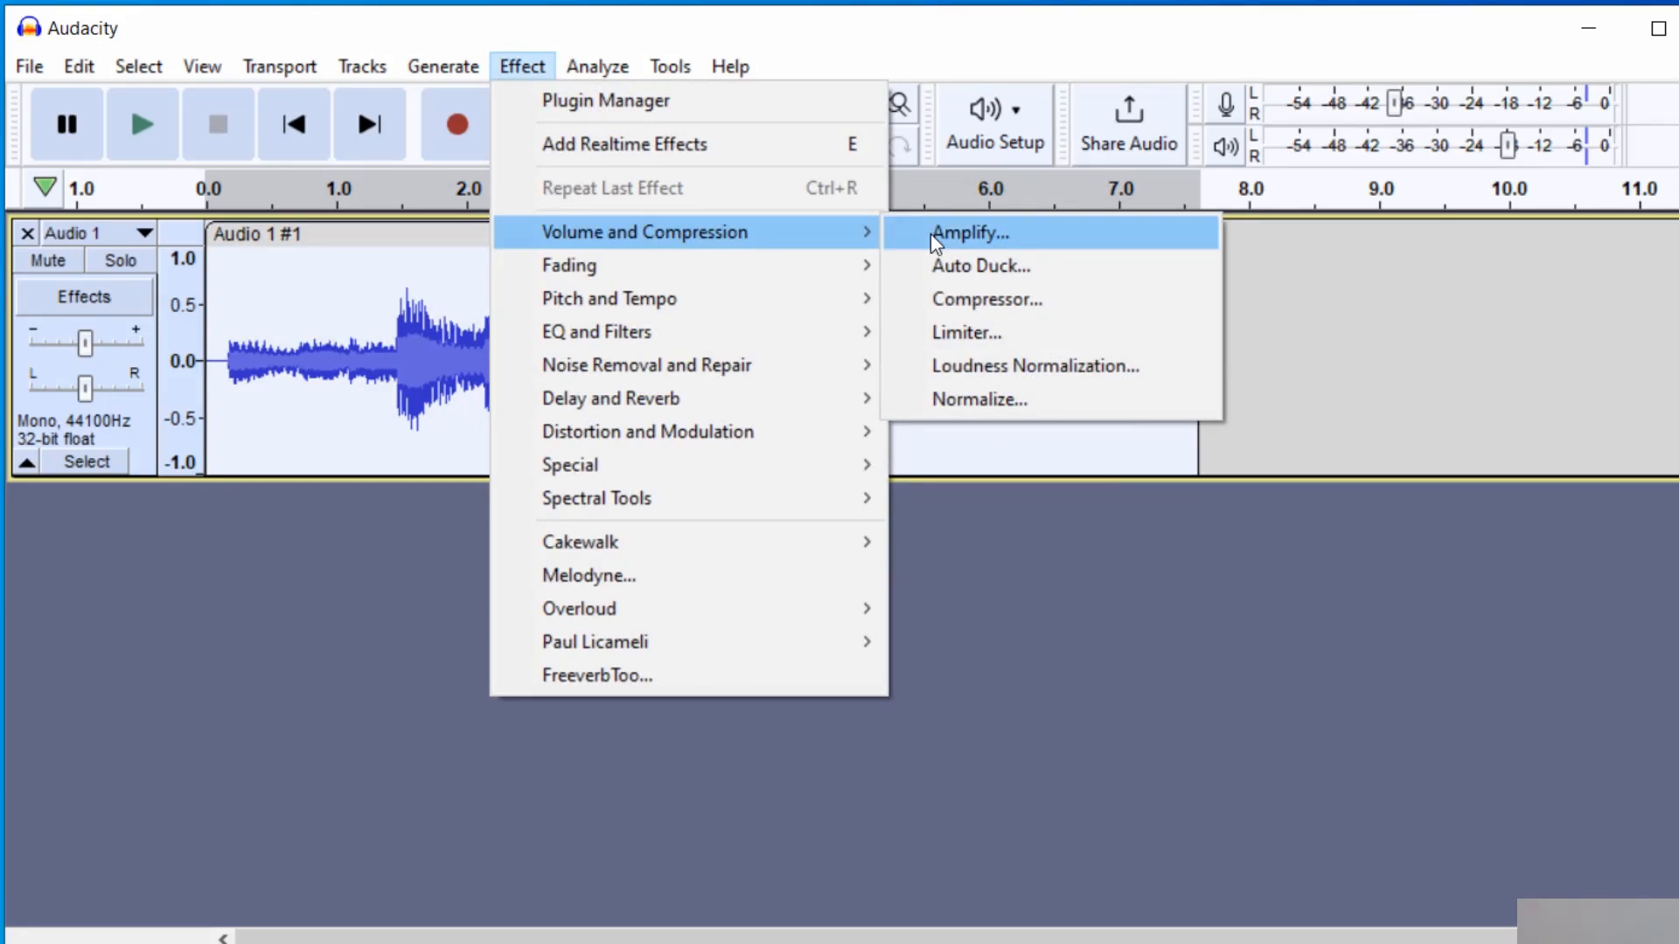
{"action": "left_click", "coordinate": [969, 233]}
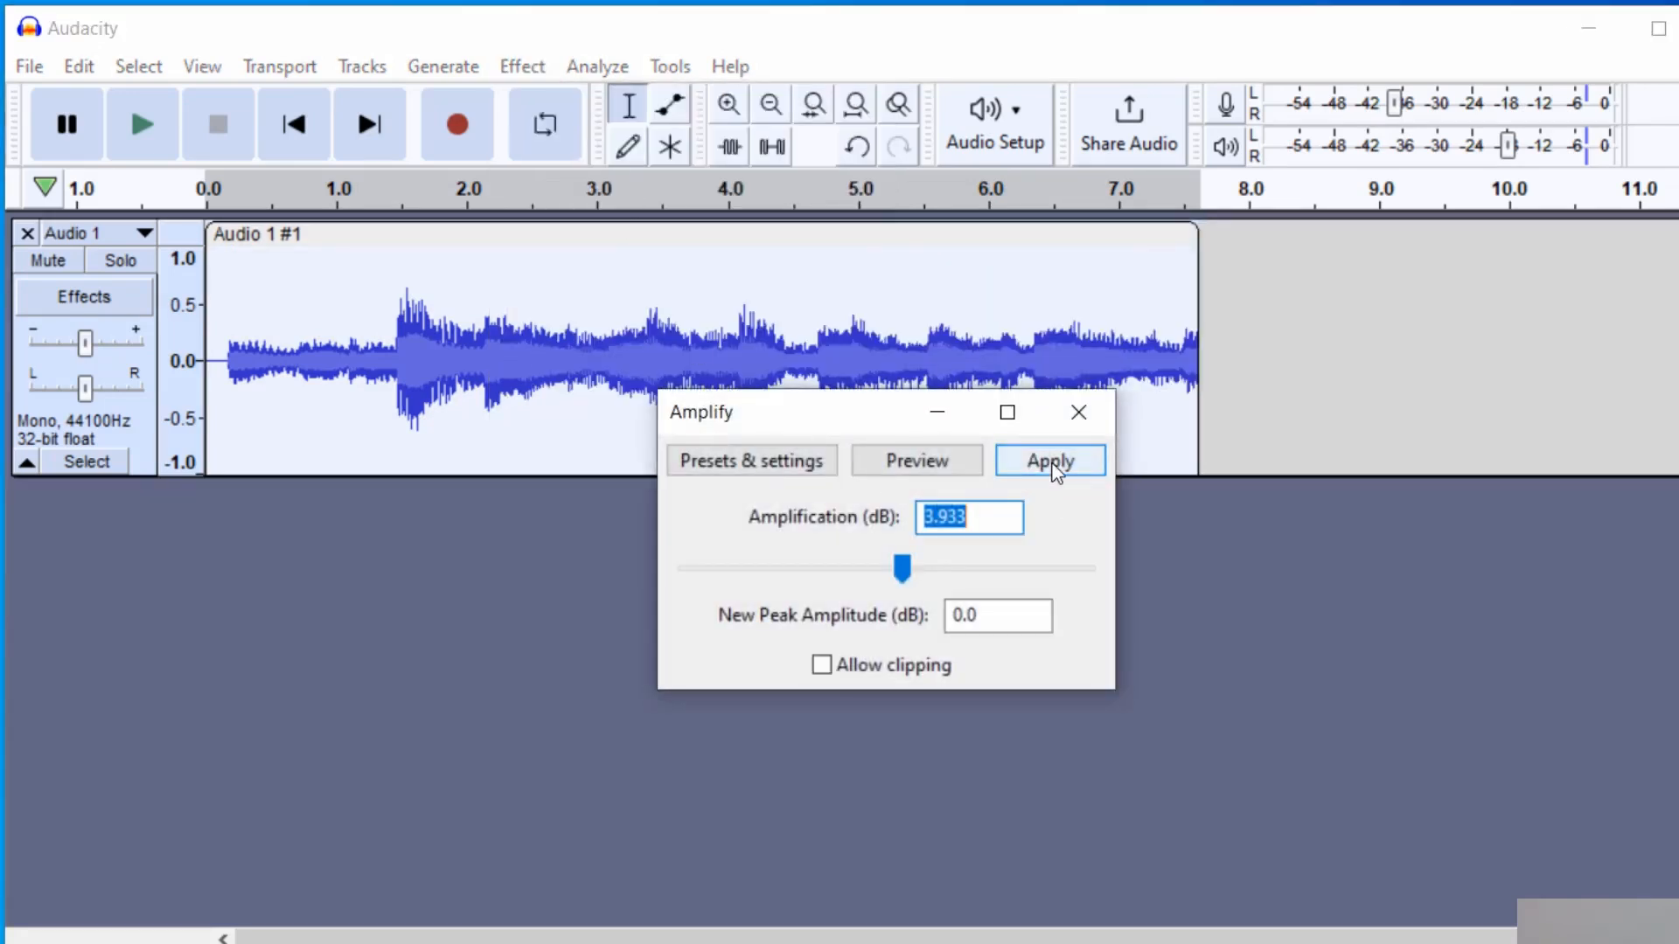
{"action": "left_click", "coordinate": [1049, 461]}
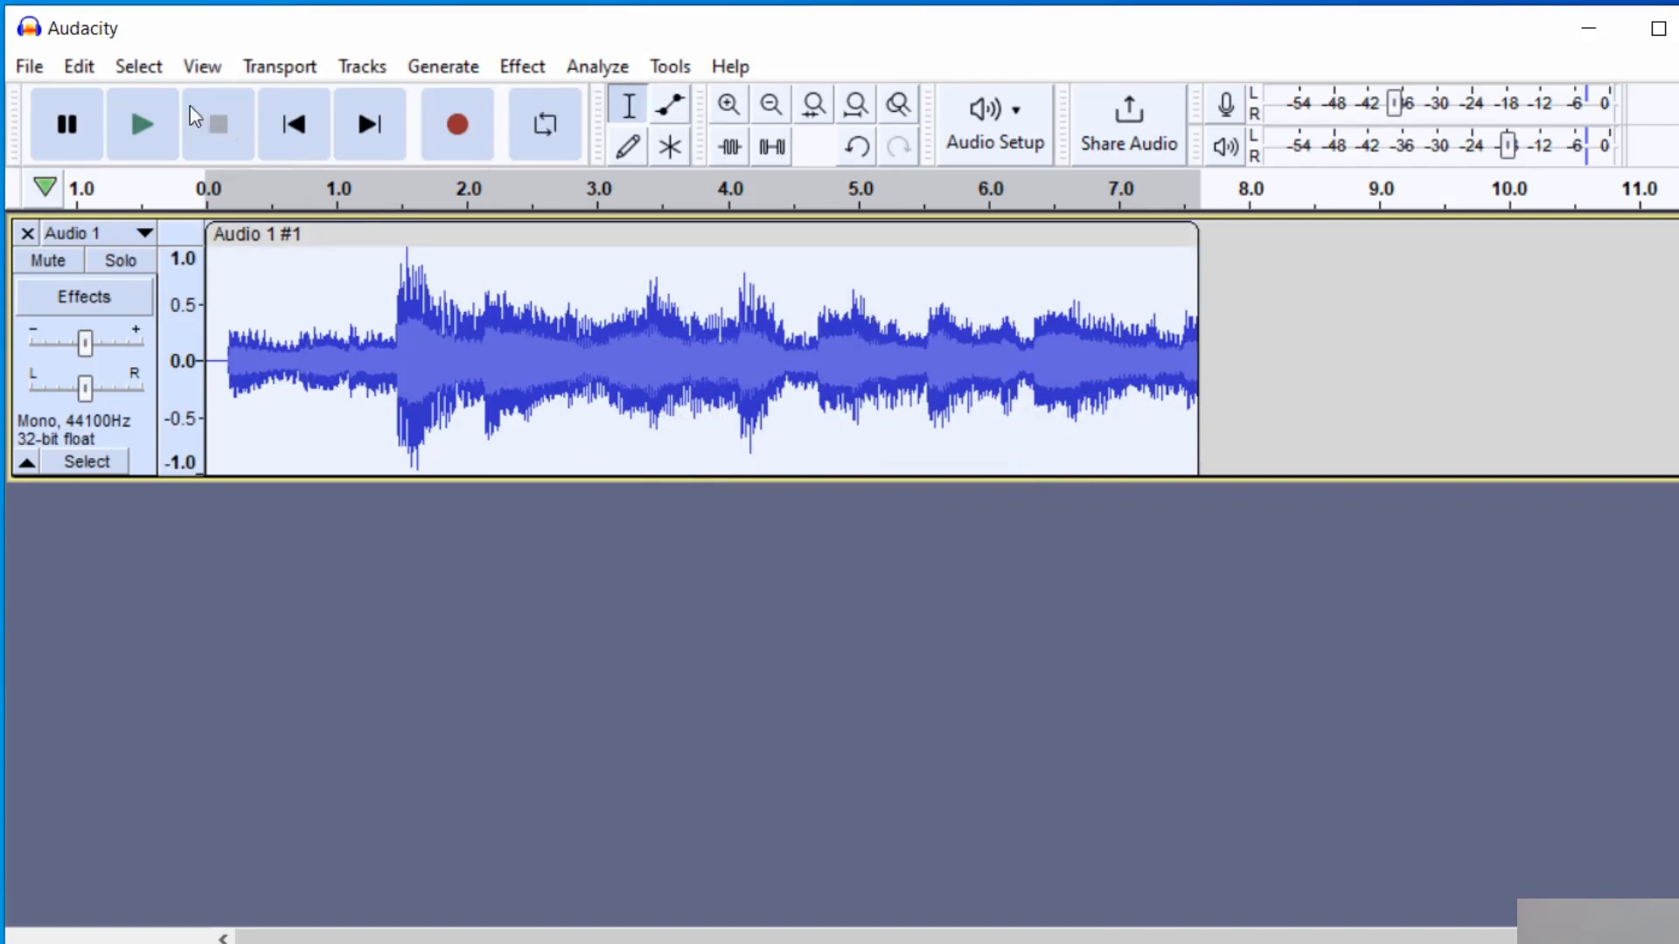
{"action": "left_click", "coordinate": [29, 65]}
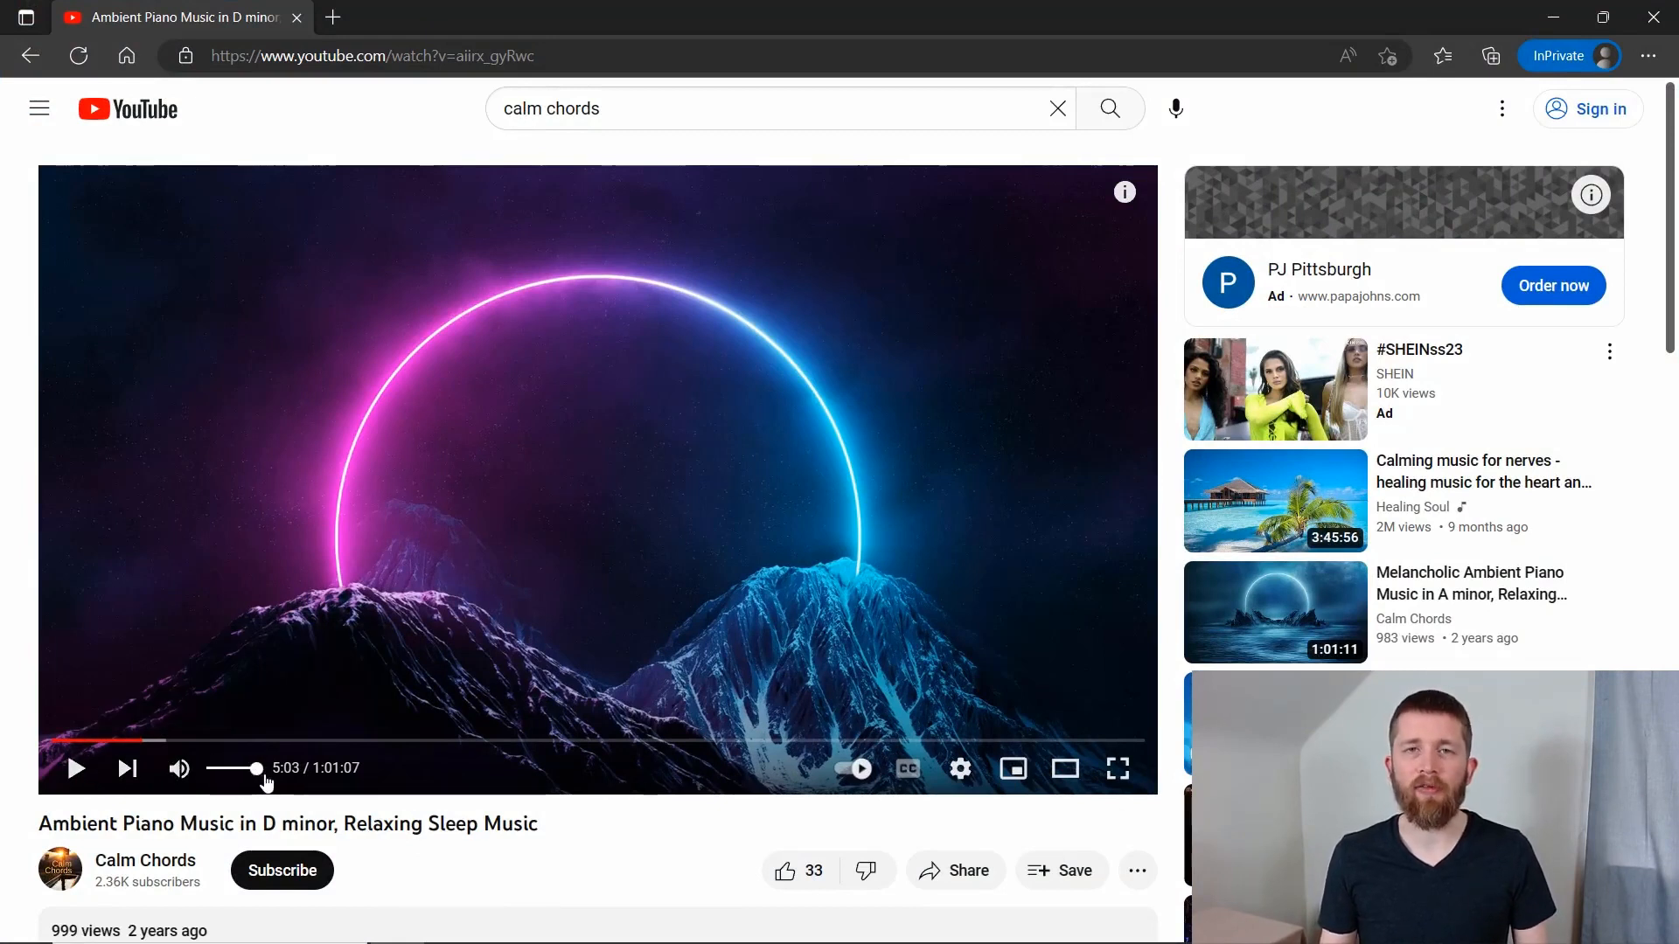
{"action": "mouse_move", "coordinate": [266, 768]}
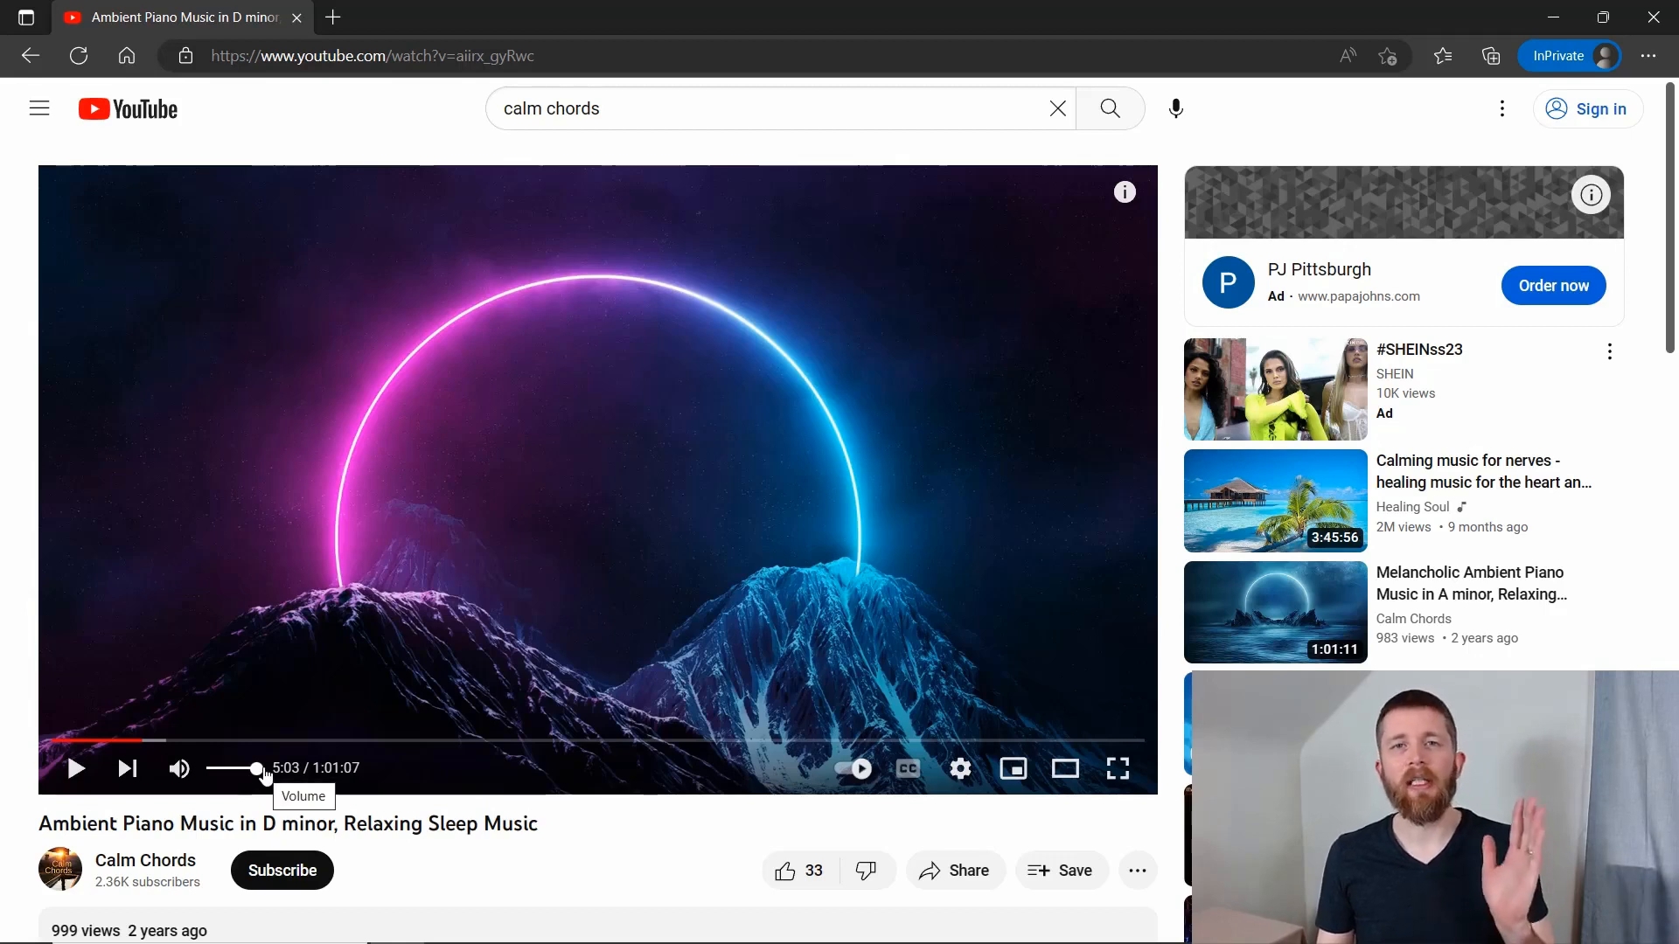